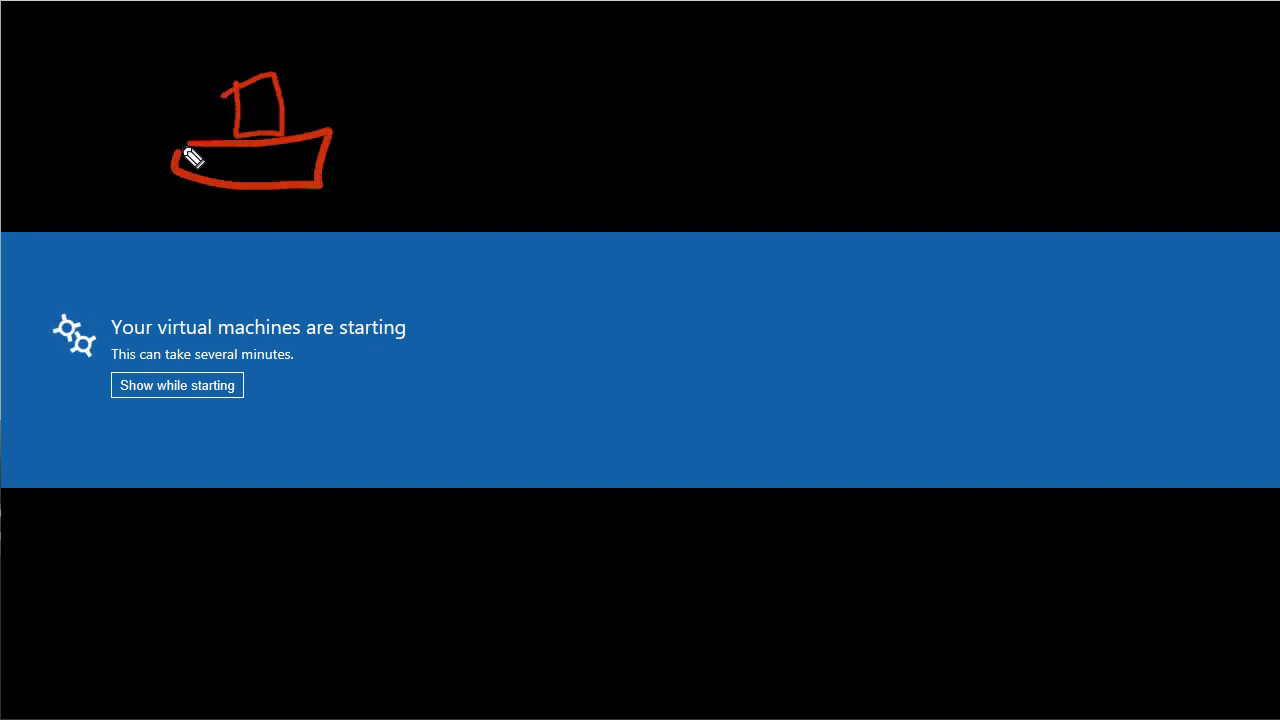
# - Adjust the lab window while the virtual machines finish starting to the CLIENT1-NUG lock screen
pyautogui.moveTo(380, 44); pyautogui.dragTo(316, 90)
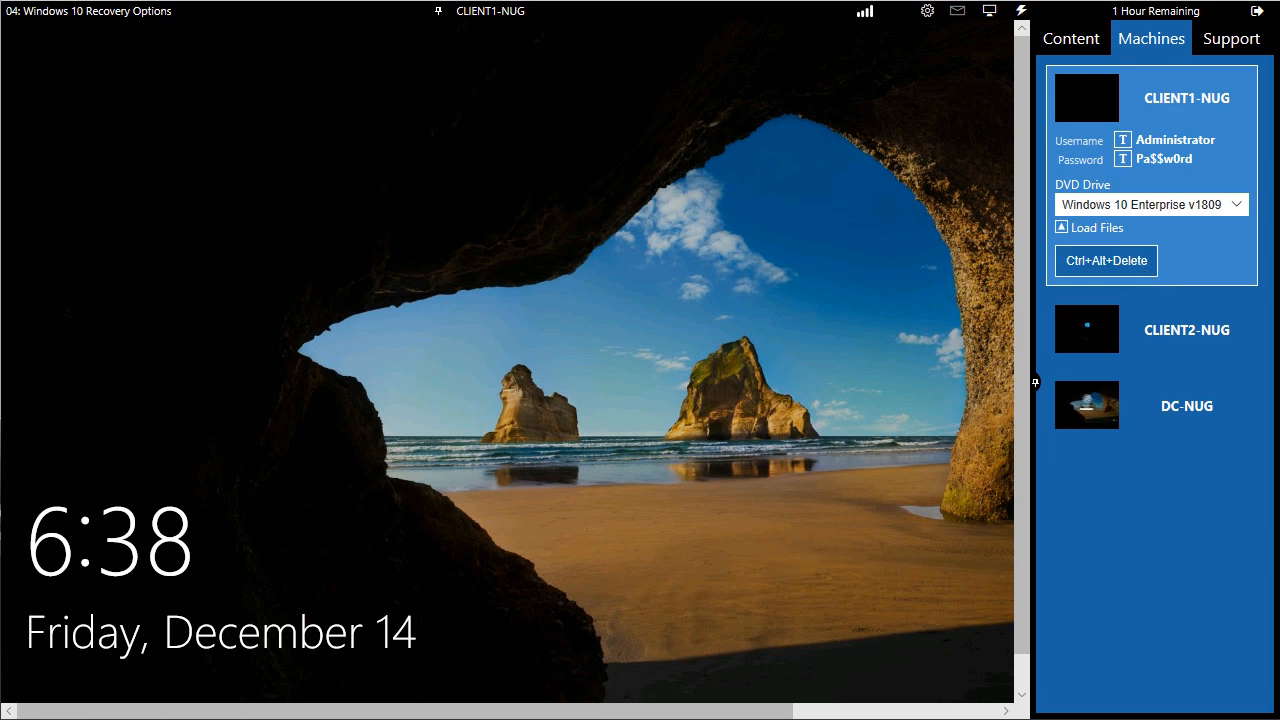
# - Sign in to CLIENT1-NUG as PowerUser using the Machines panel password helper
pyautogui.click(1104, 260)
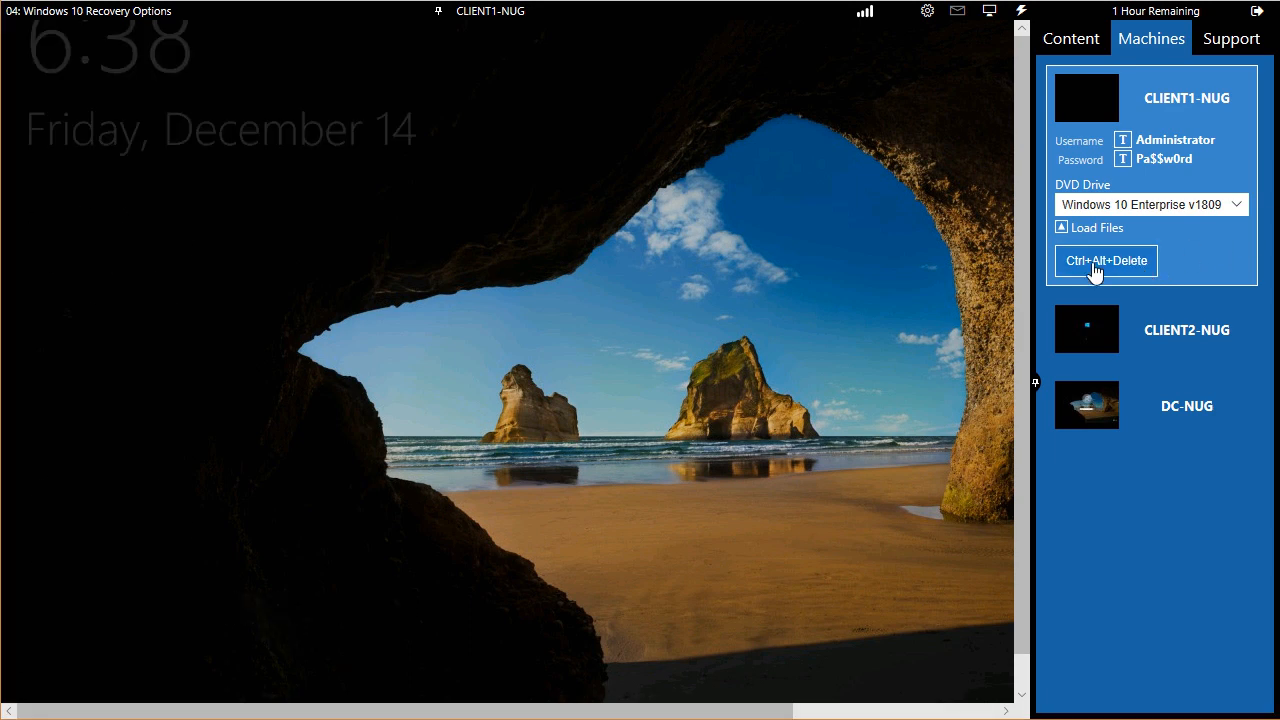
pyautogui.click(1104, 260)
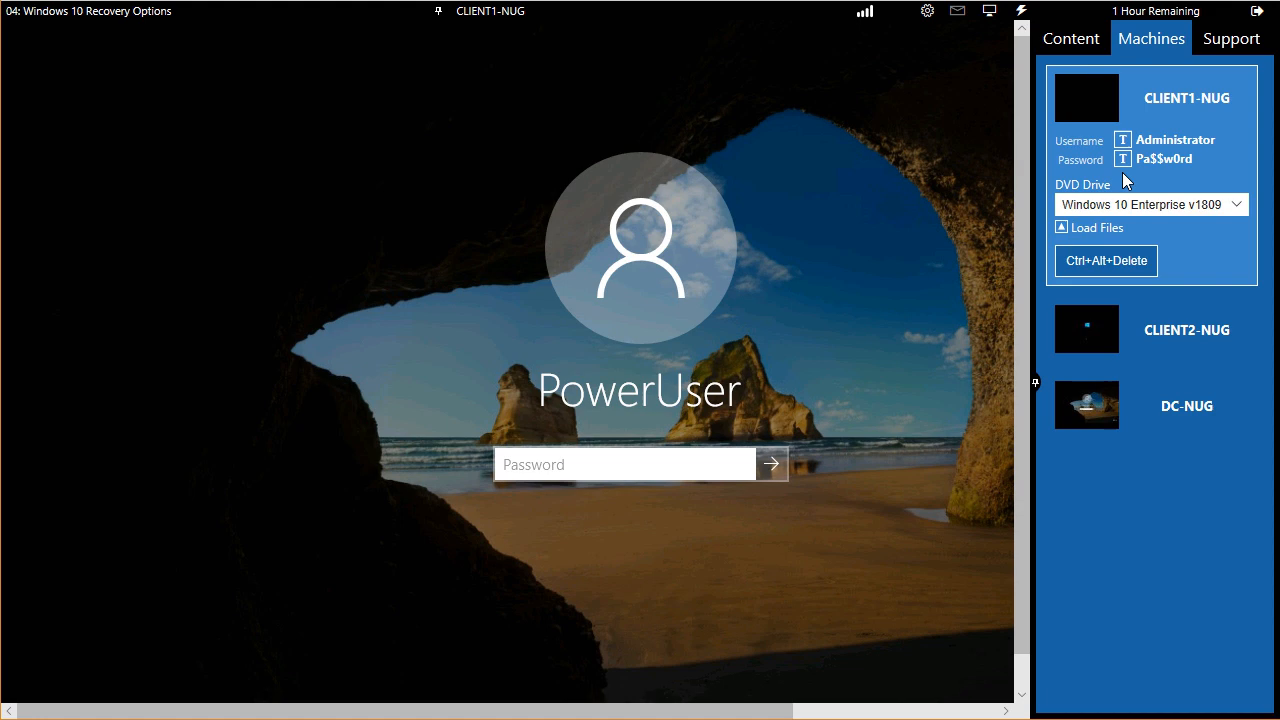
pyautogui.click(1122, 160)
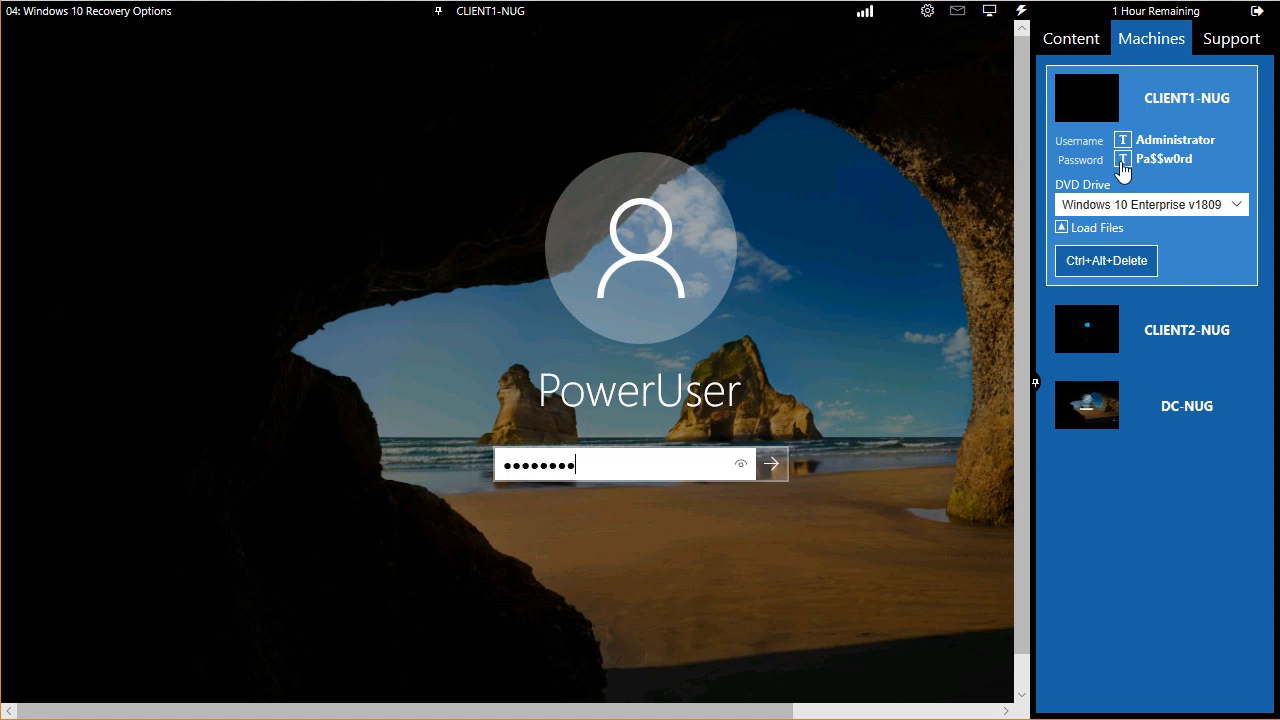
pyautogui.moveTo(904, 404)
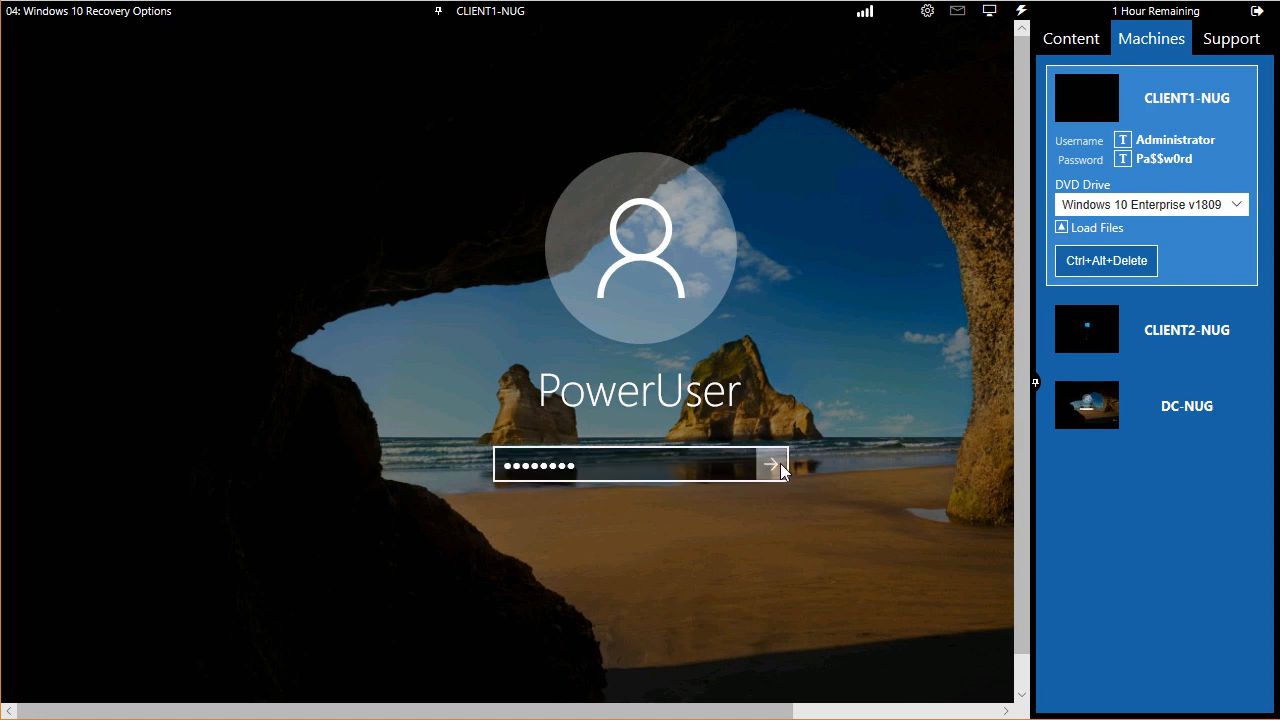
pyautogui.click(772, 464)
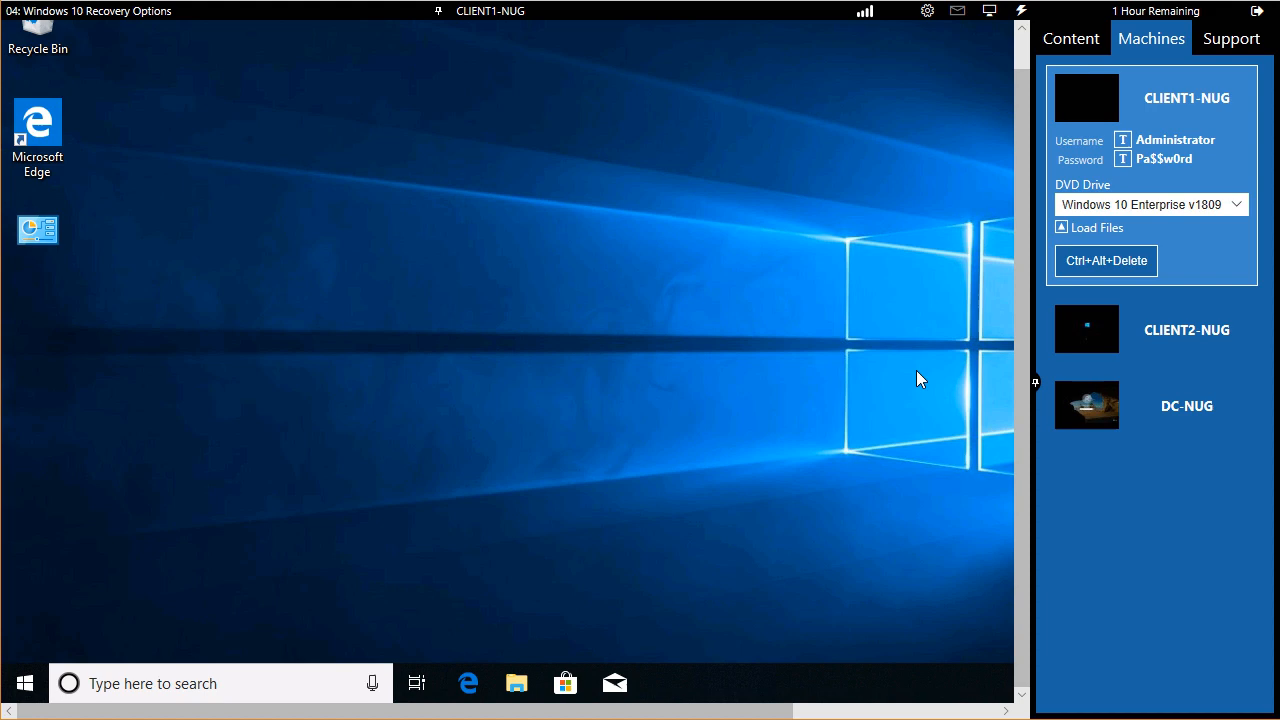
pyautogui.moveTo(42, 674)
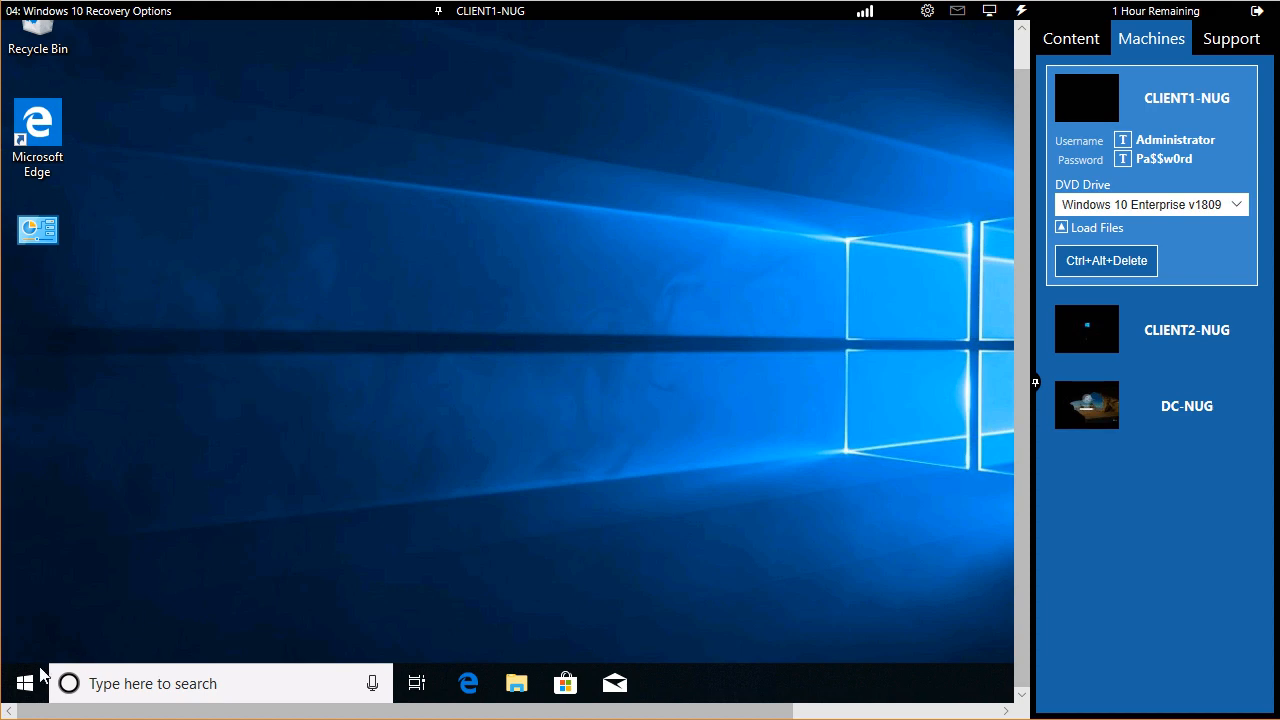
# - Launch Settings from Start and go to Update & Security
pyautogui.click(24, 684)
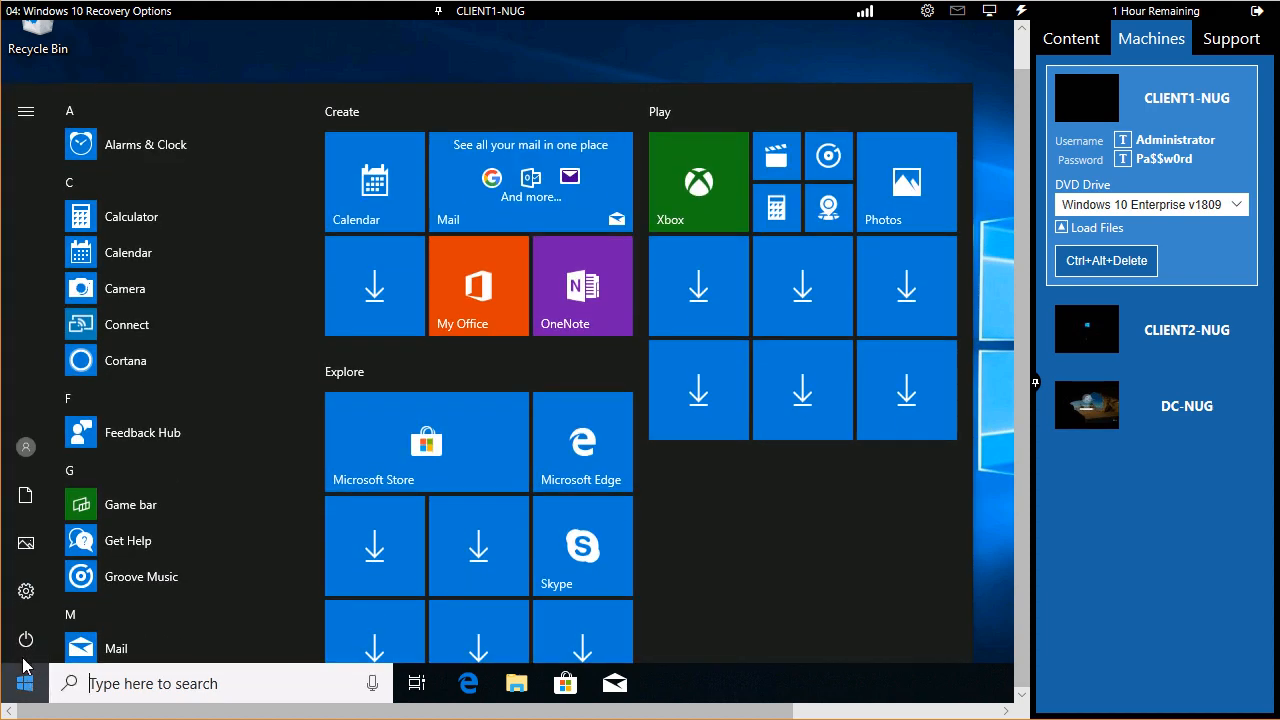
pyautogui.click(24, 590)
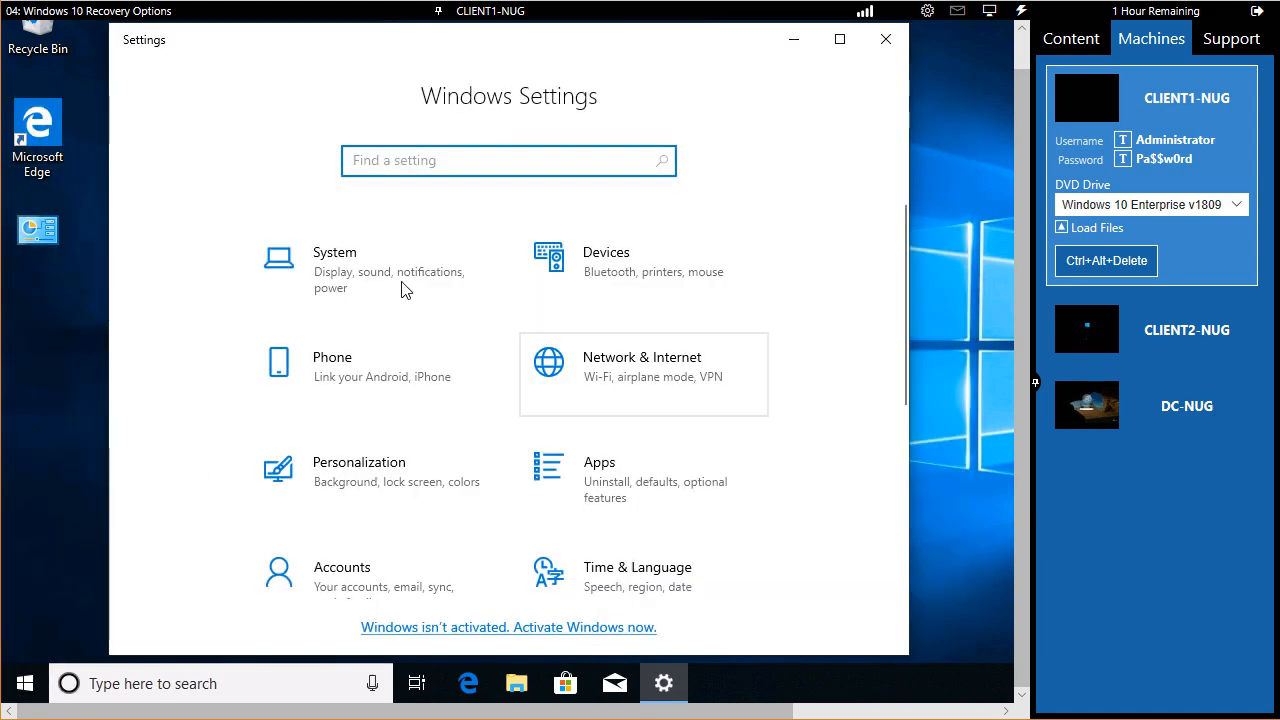
pyautogui.scroll(-3)
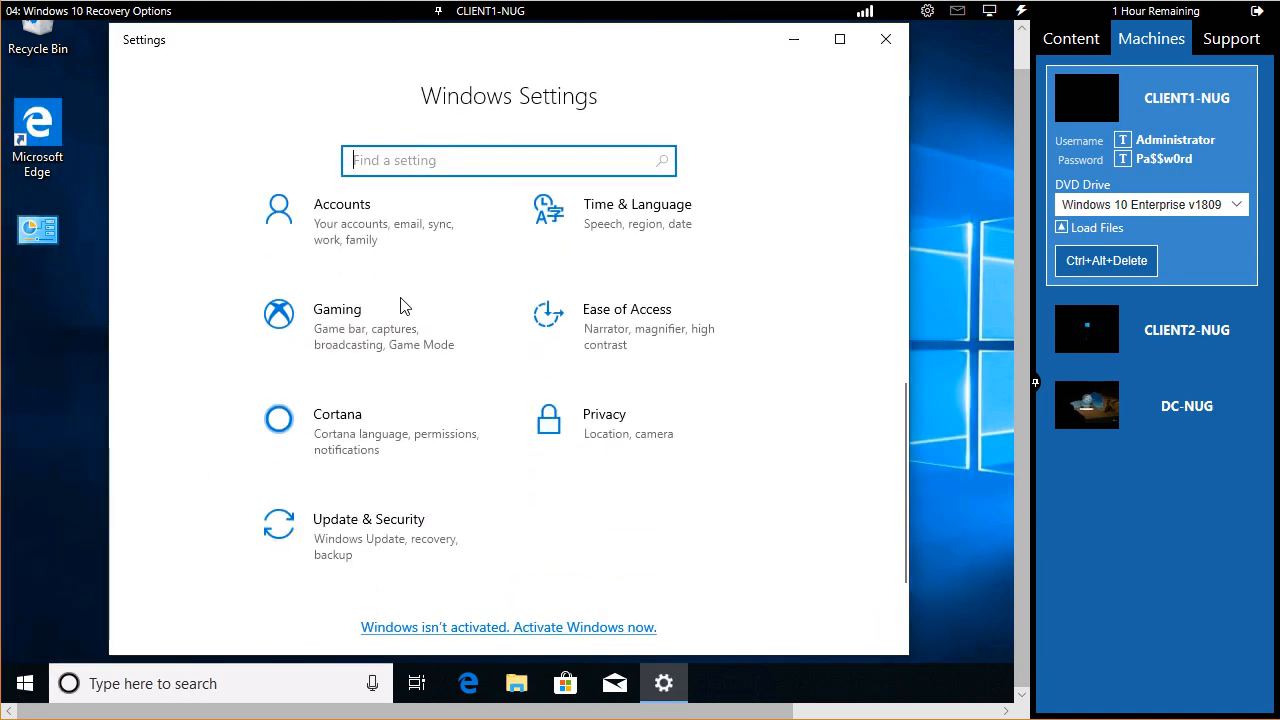
pyautogui.moveTo(350, 544)
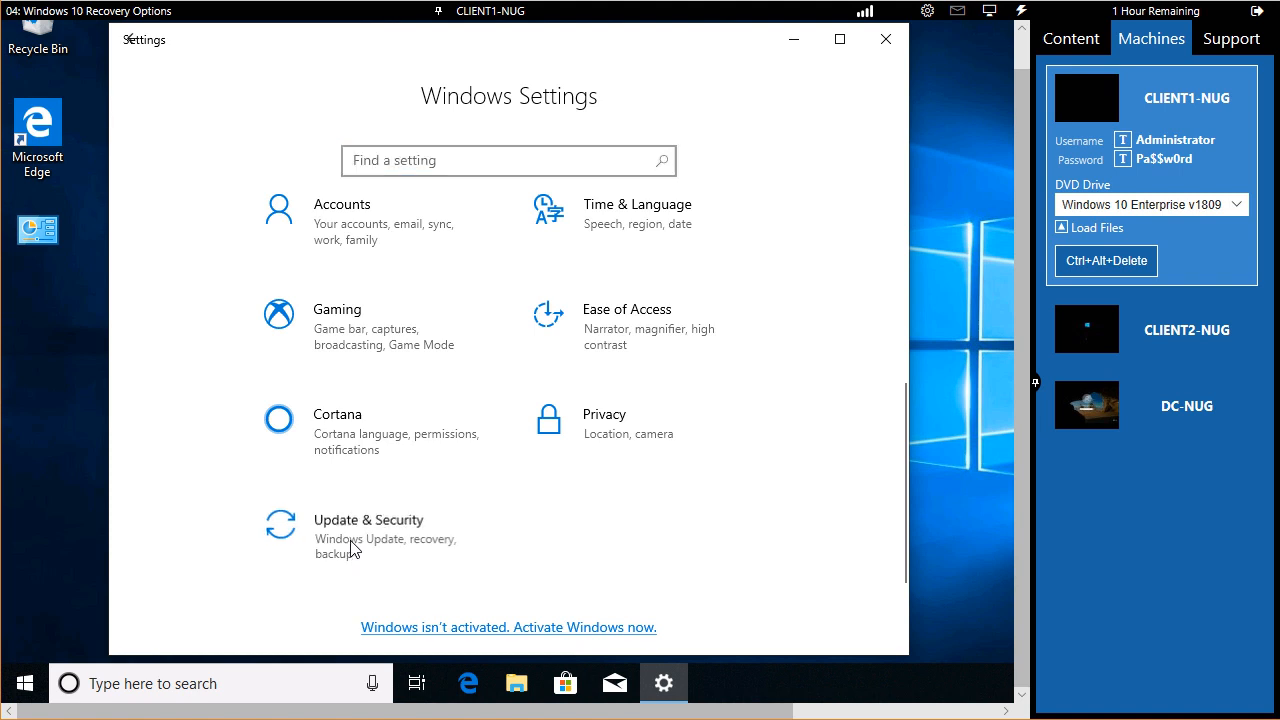
pyautogui.click(368, 520)
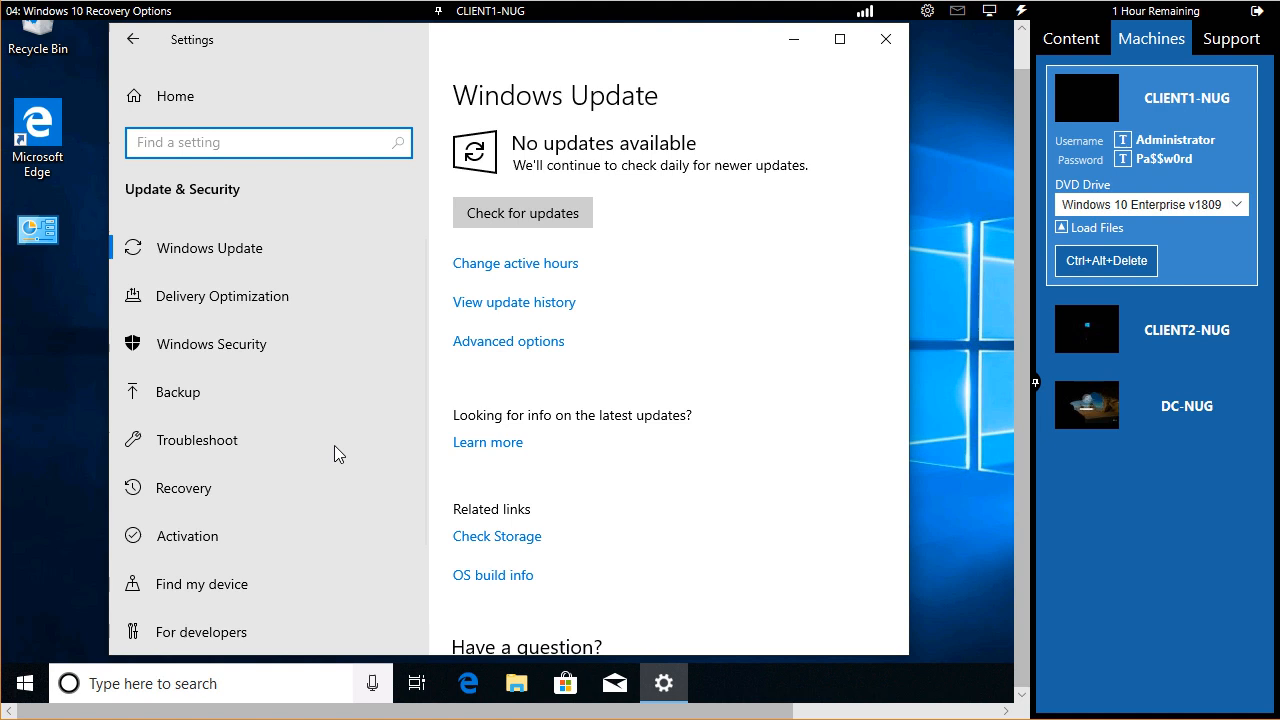
pyautogui.moveTo(364, 390)
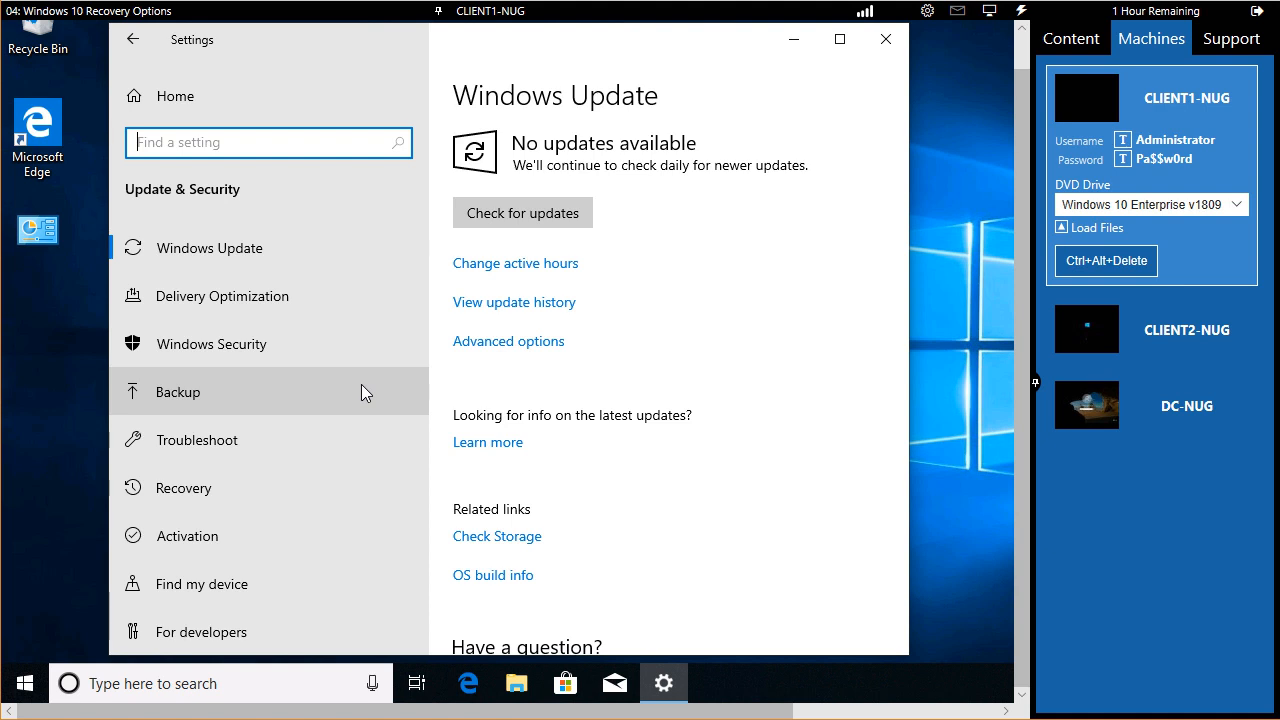
pyautogui.moveTo(736, 270)
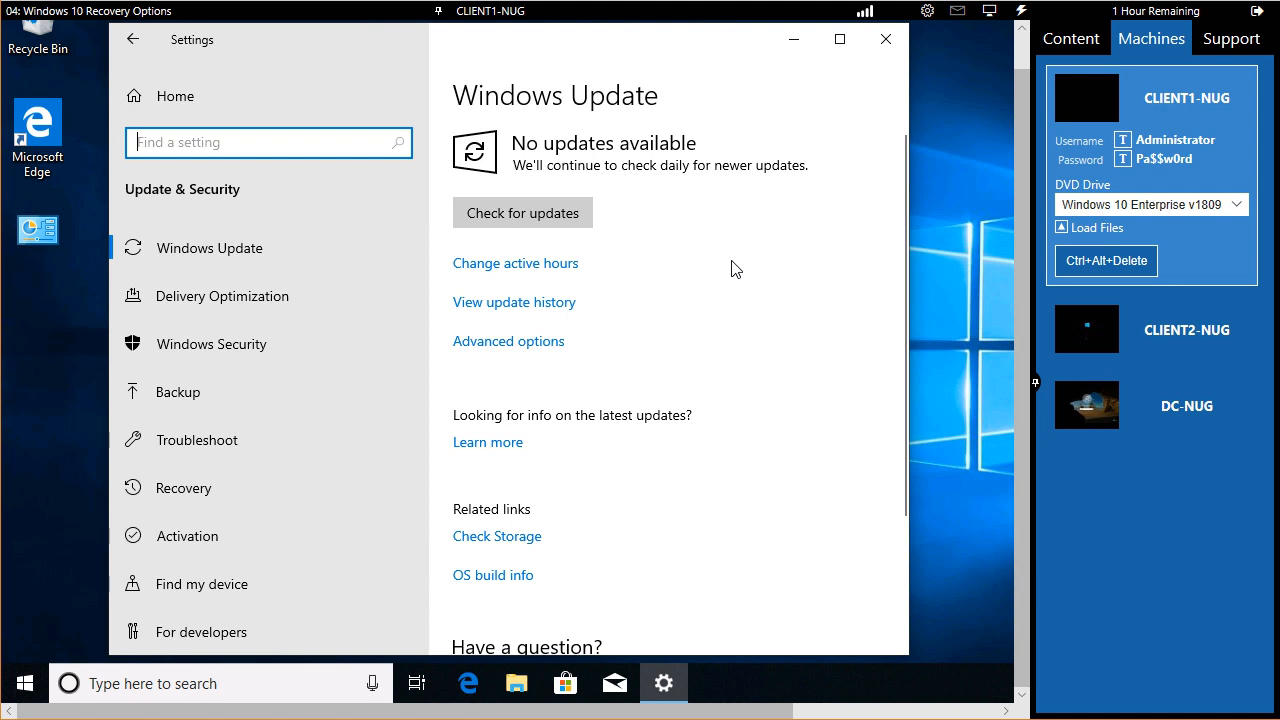
pyautogui.moveTo(700, 124)
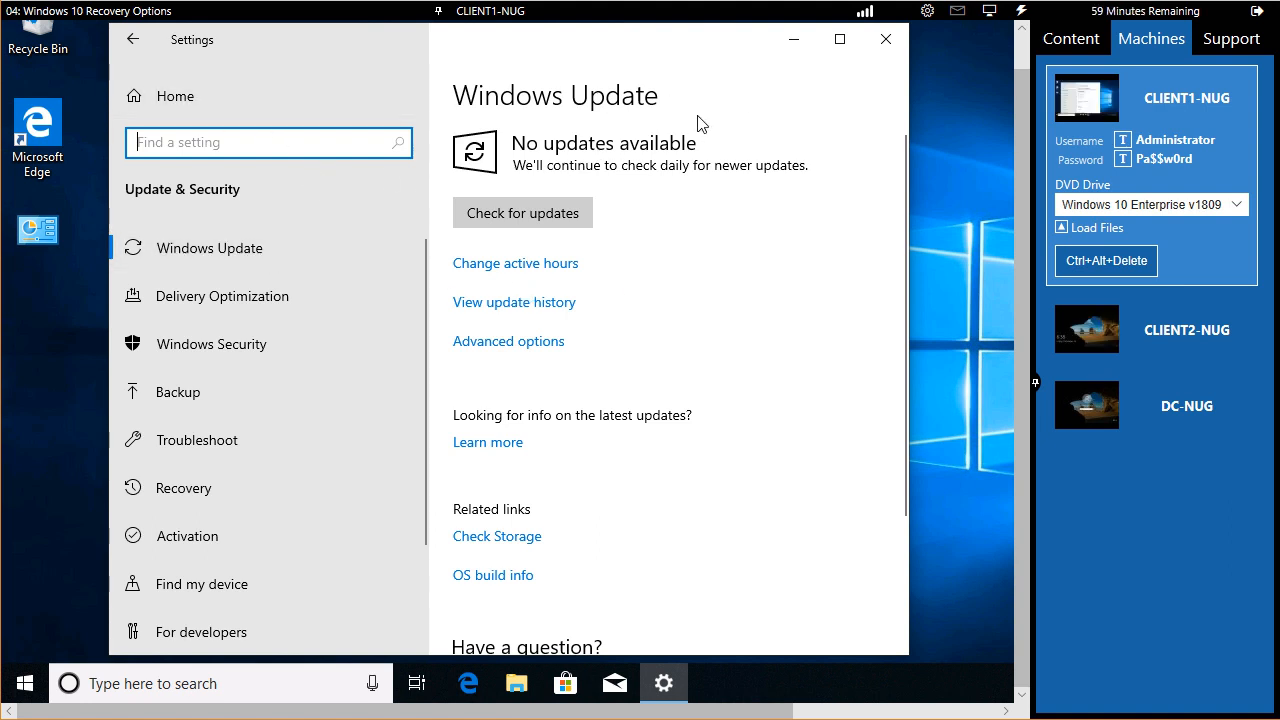
pyautogui.moveTo(202, 456)
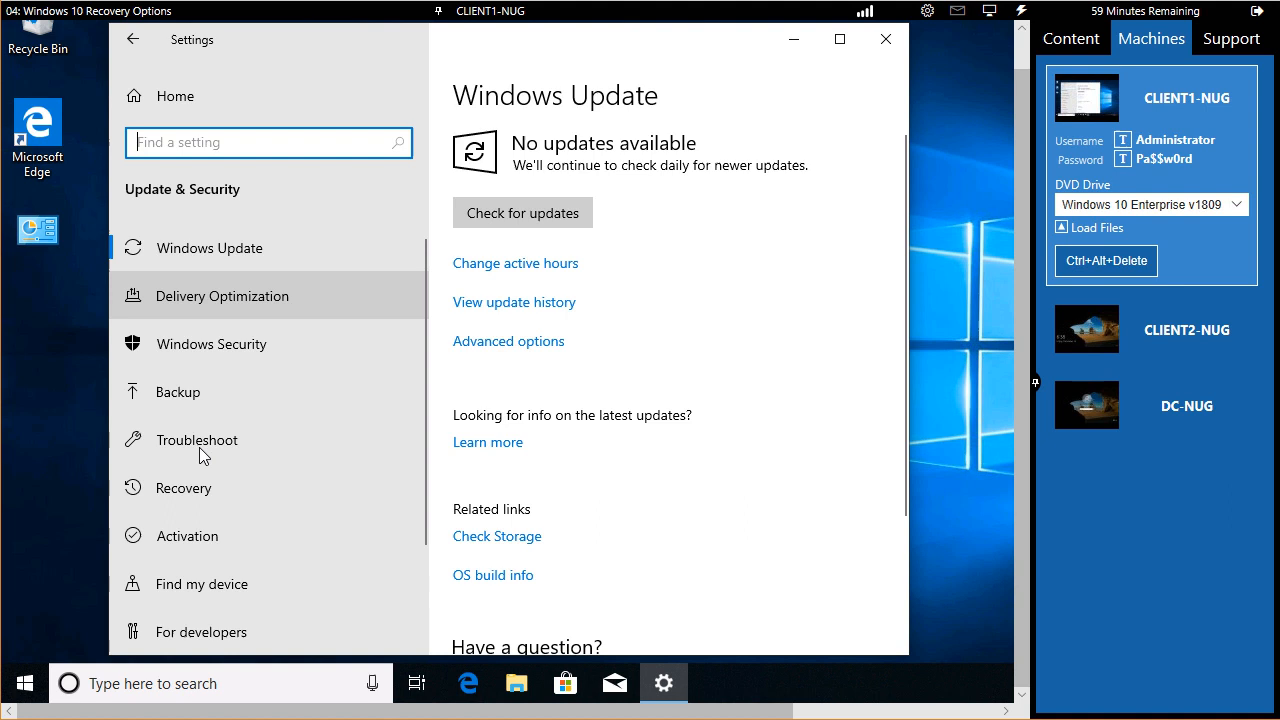
# - Switch to the Recovery page in the Update & Security sidebar
pyautogui.click(184, 488)
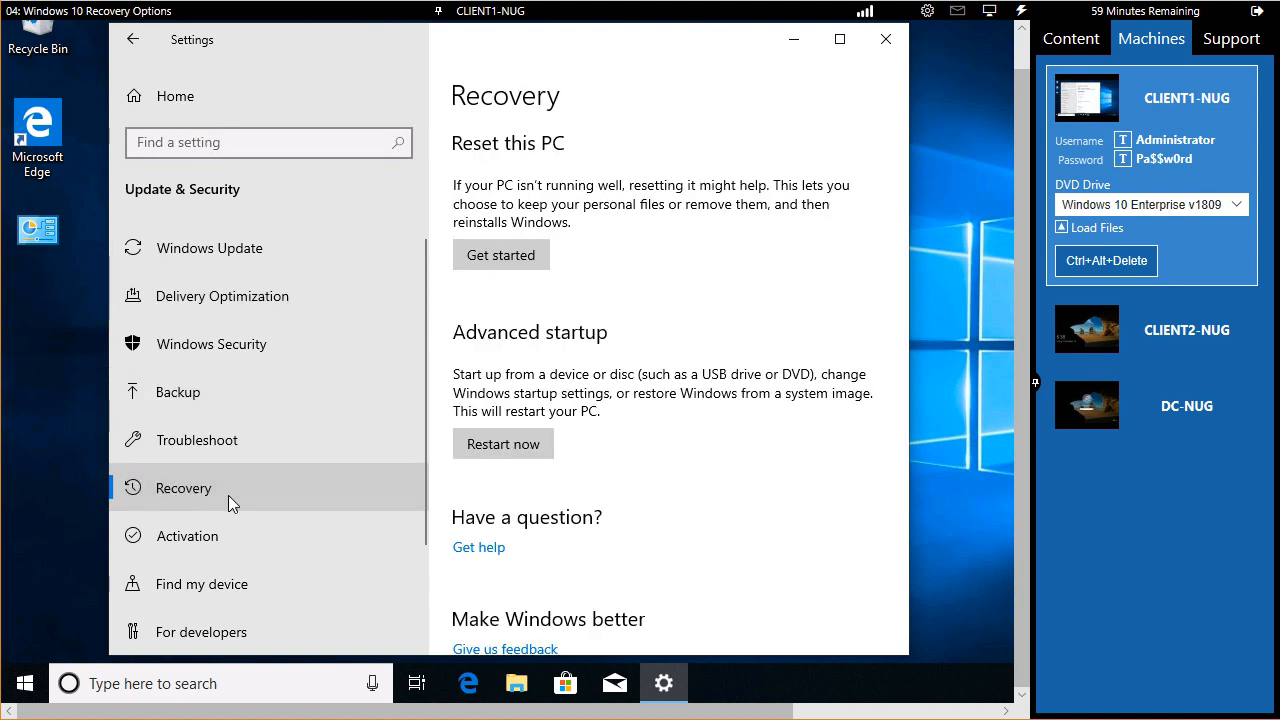
pyautogui.moveTo(688, 408)
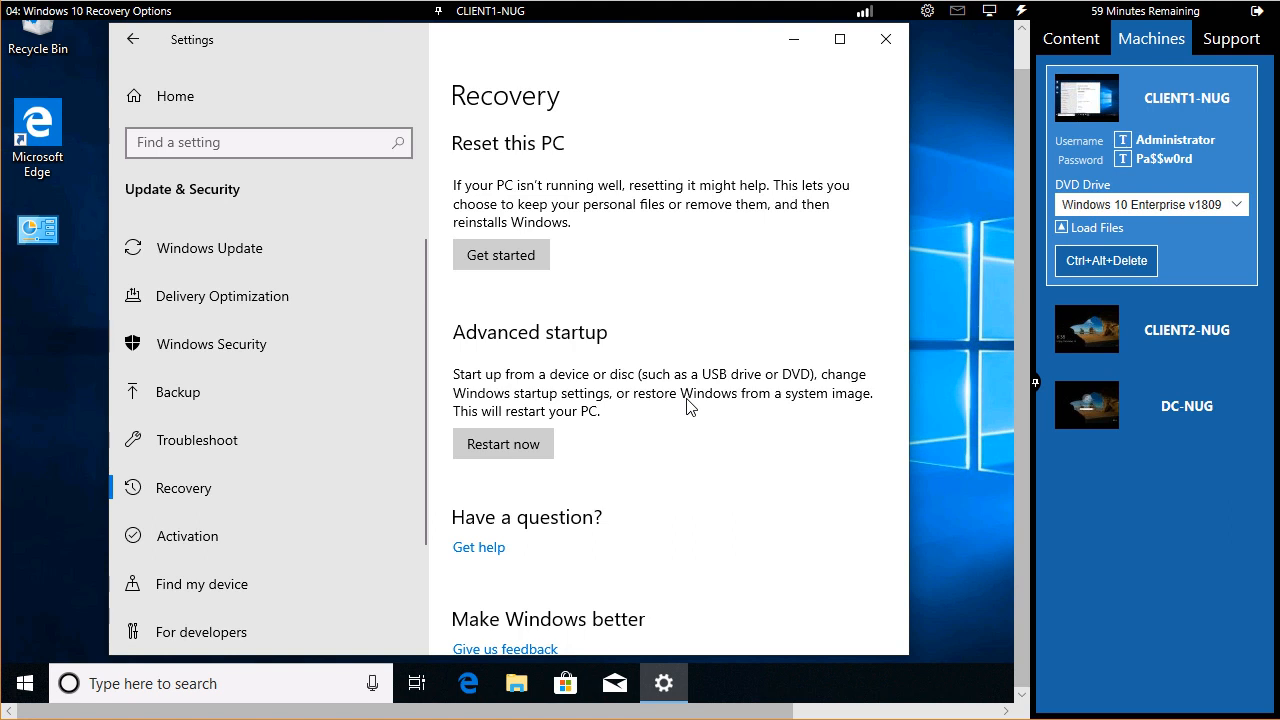
pyautogui.moveTo(686, 396)
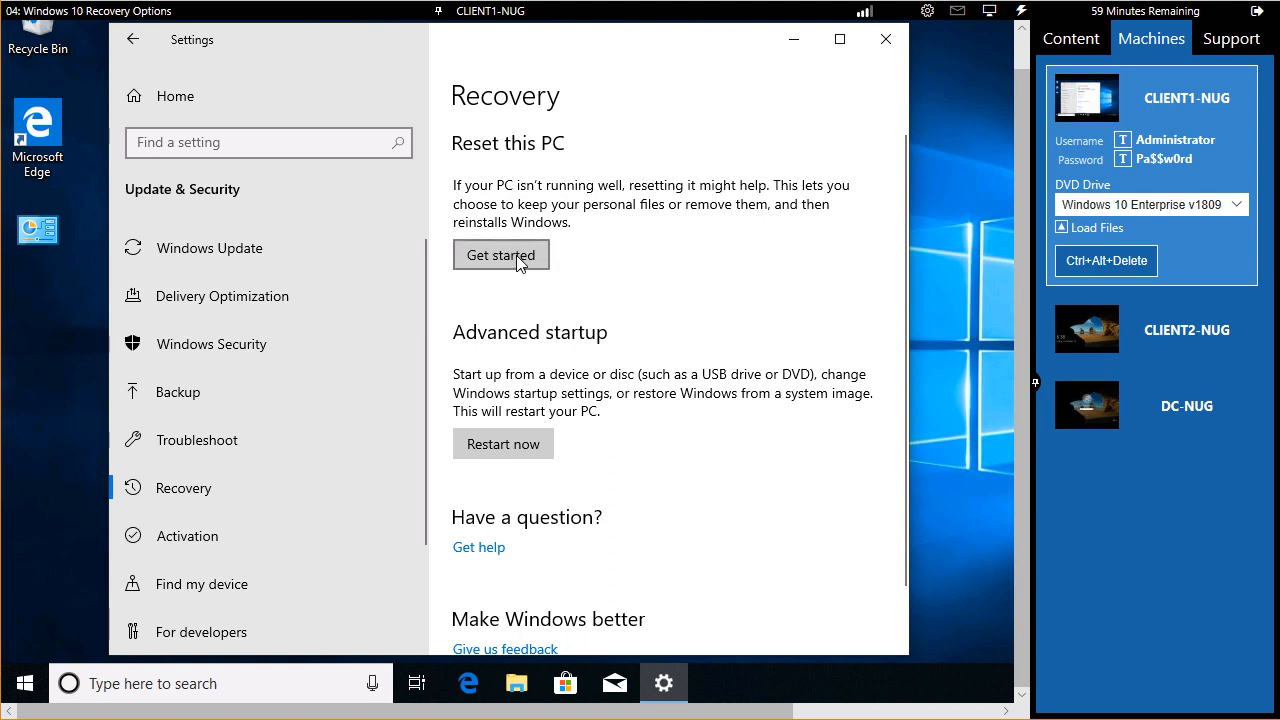
pyautogui.click(500, 254)
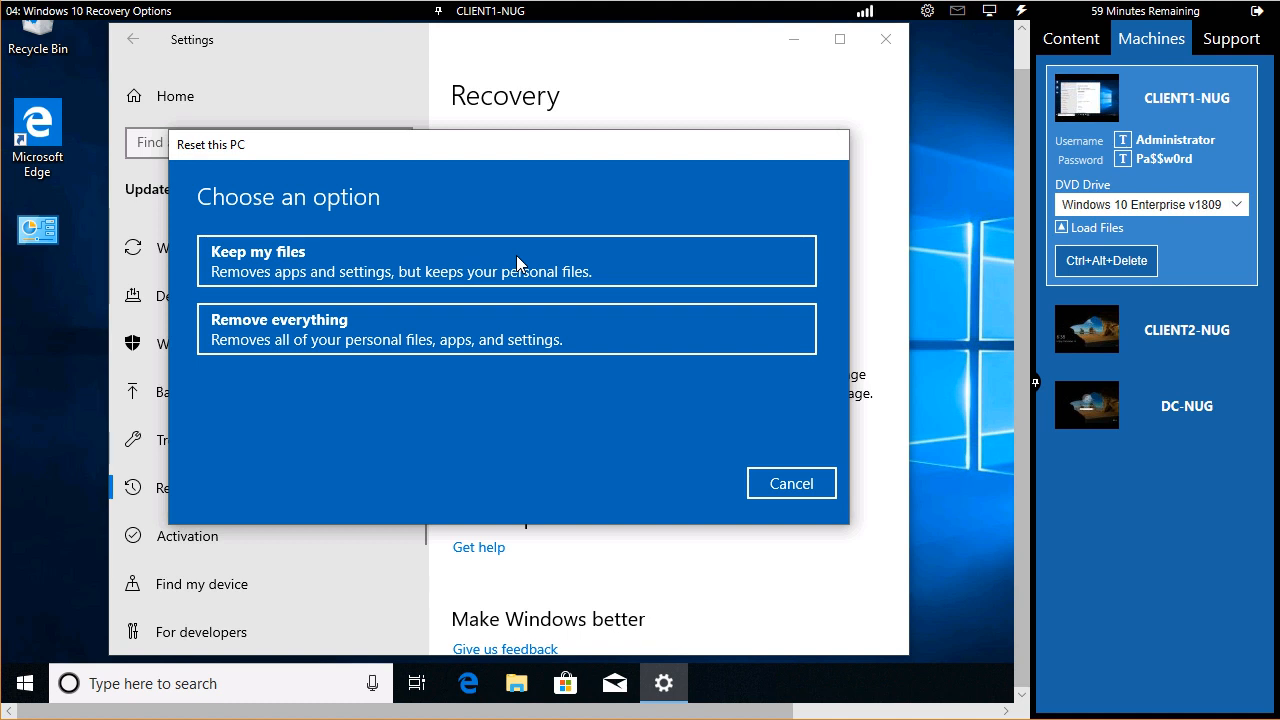
pyautogui.moveTo(424, 248)
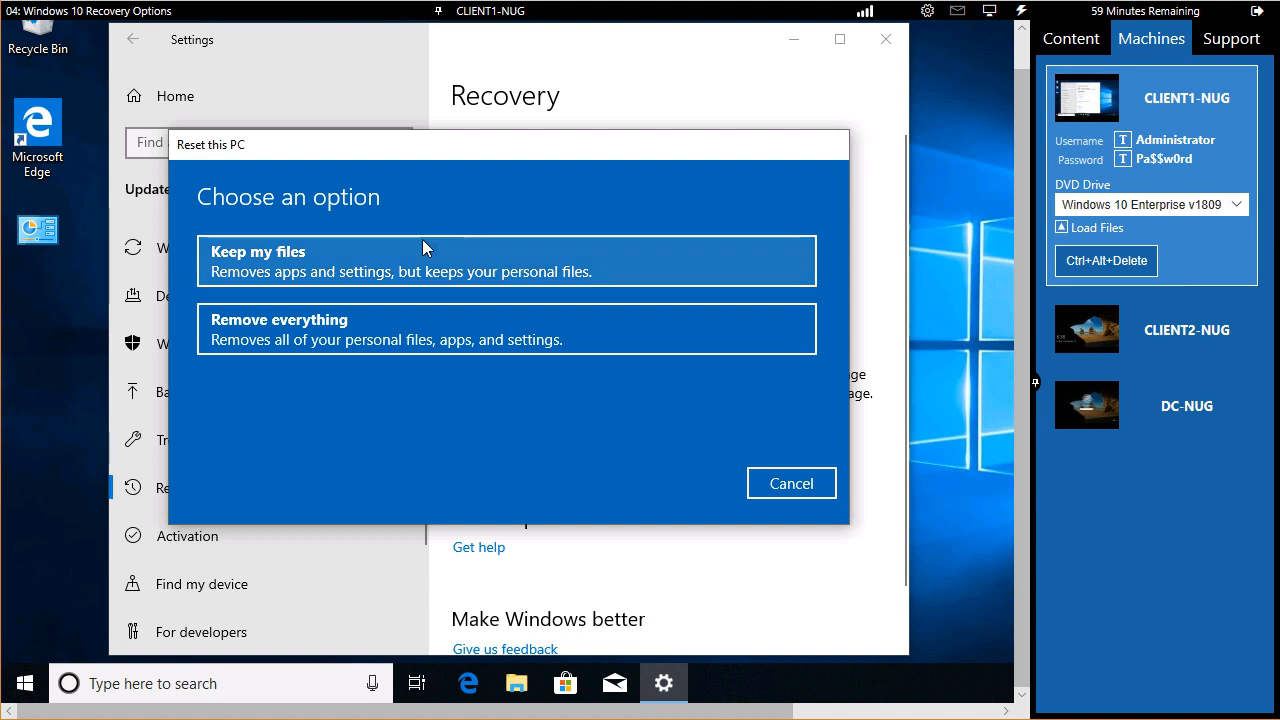
pyautogui.moveTo(352, 260)
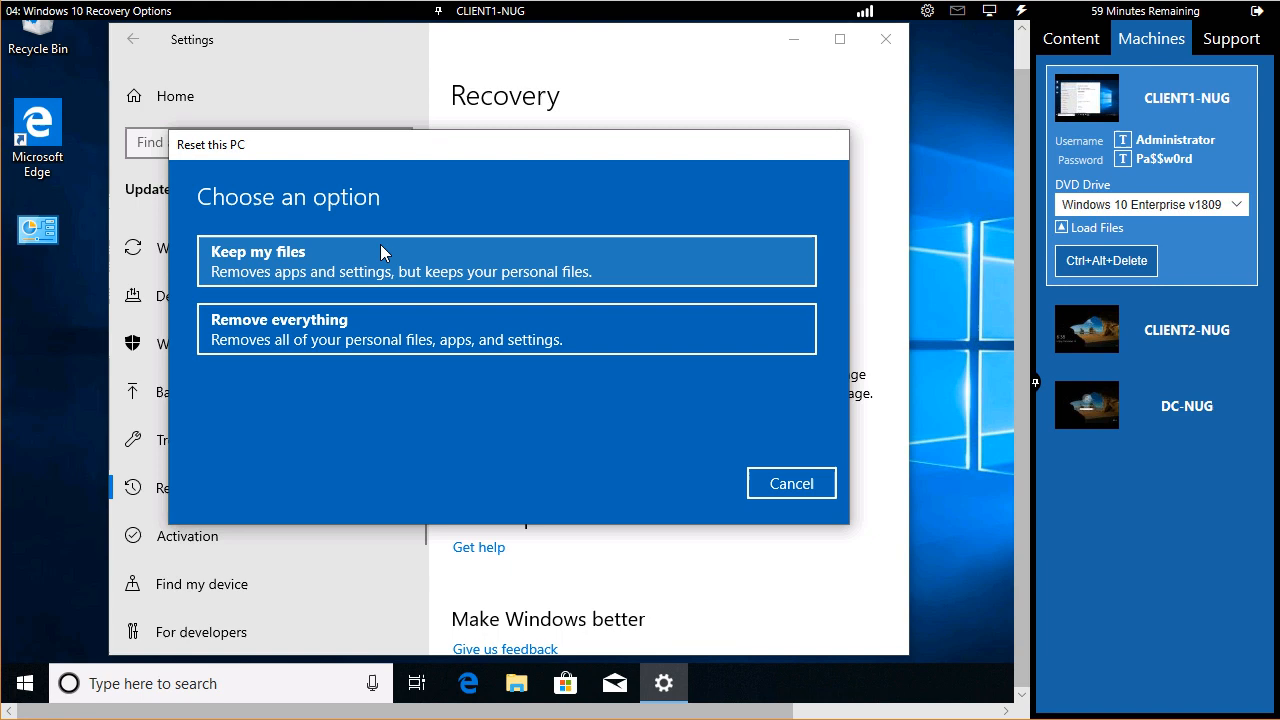
pyautogui.moveTo(476, 262)
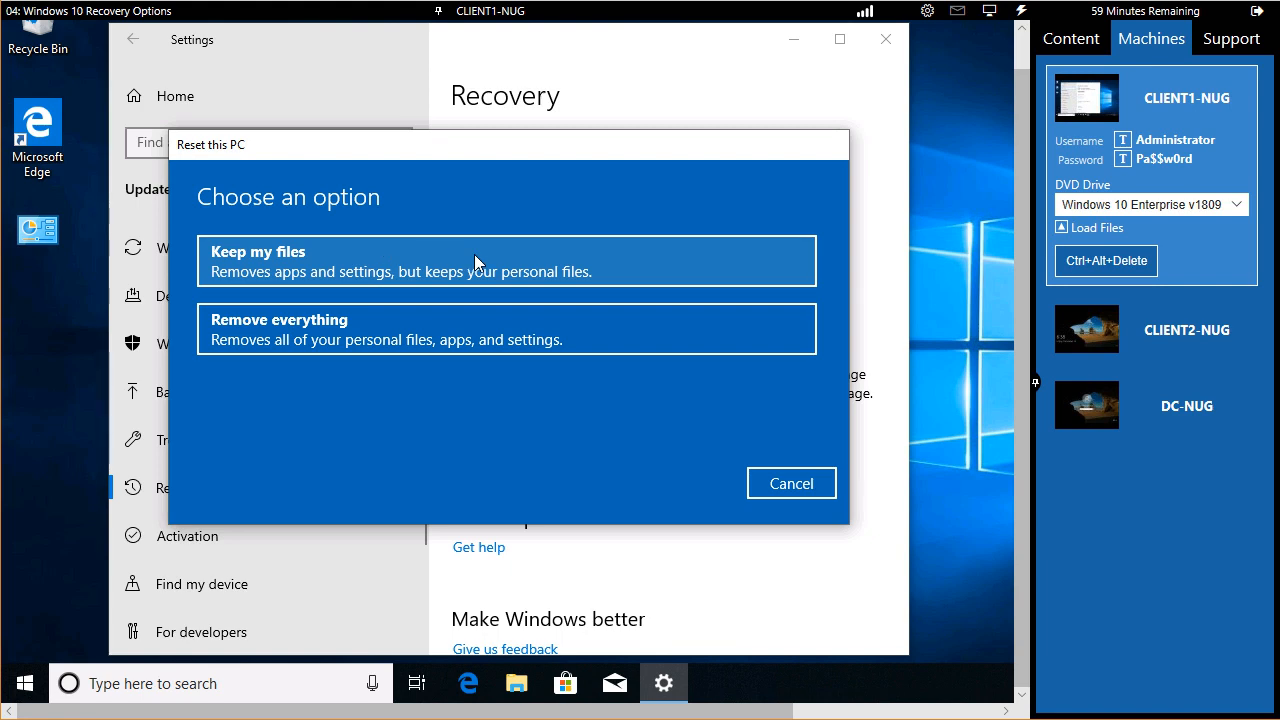
pyautogui.moveTo(400, 332)
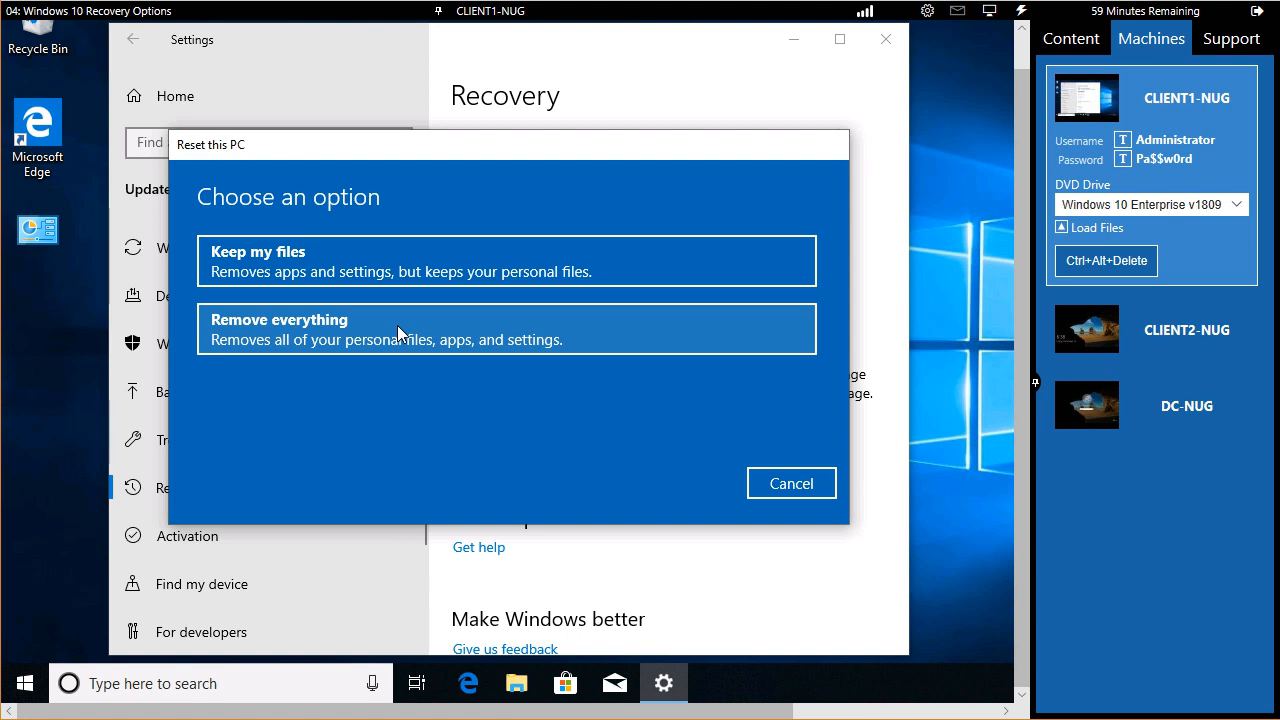
pyautogui.moveTo(296, 356)
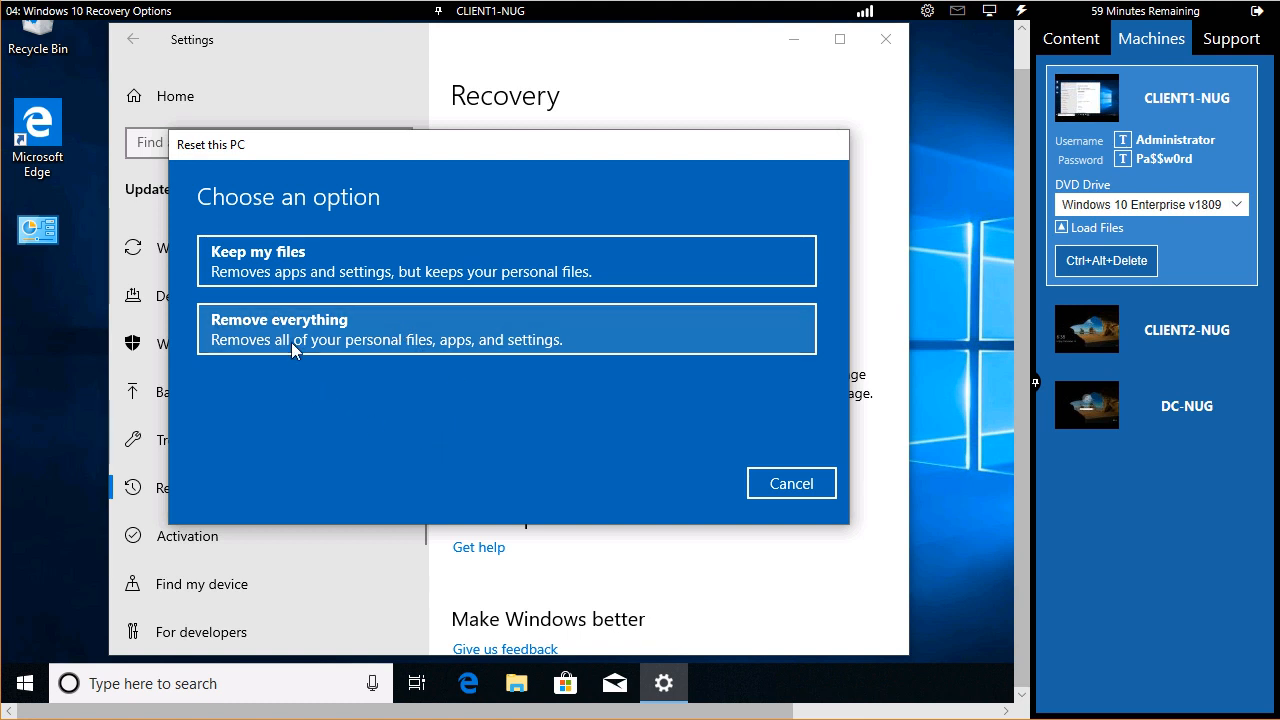
pyautogui.moveTo(476, 244)
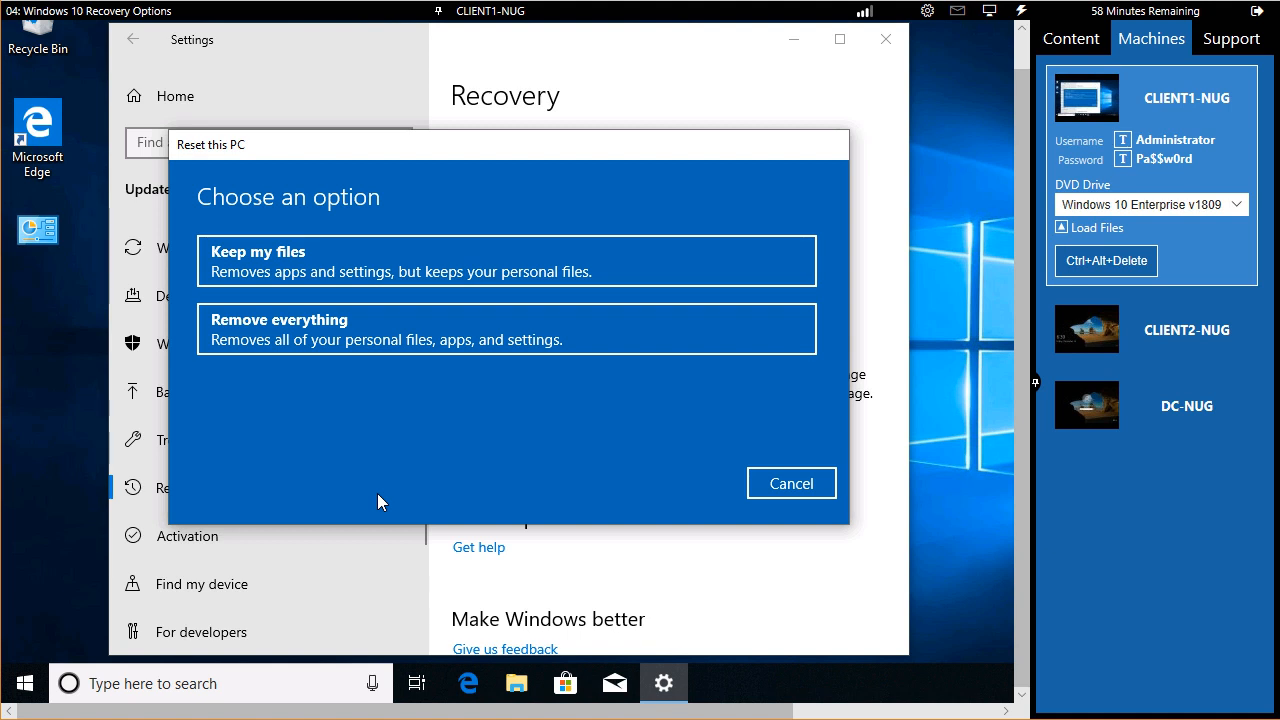
pyautogui.moveTo(380, 330)
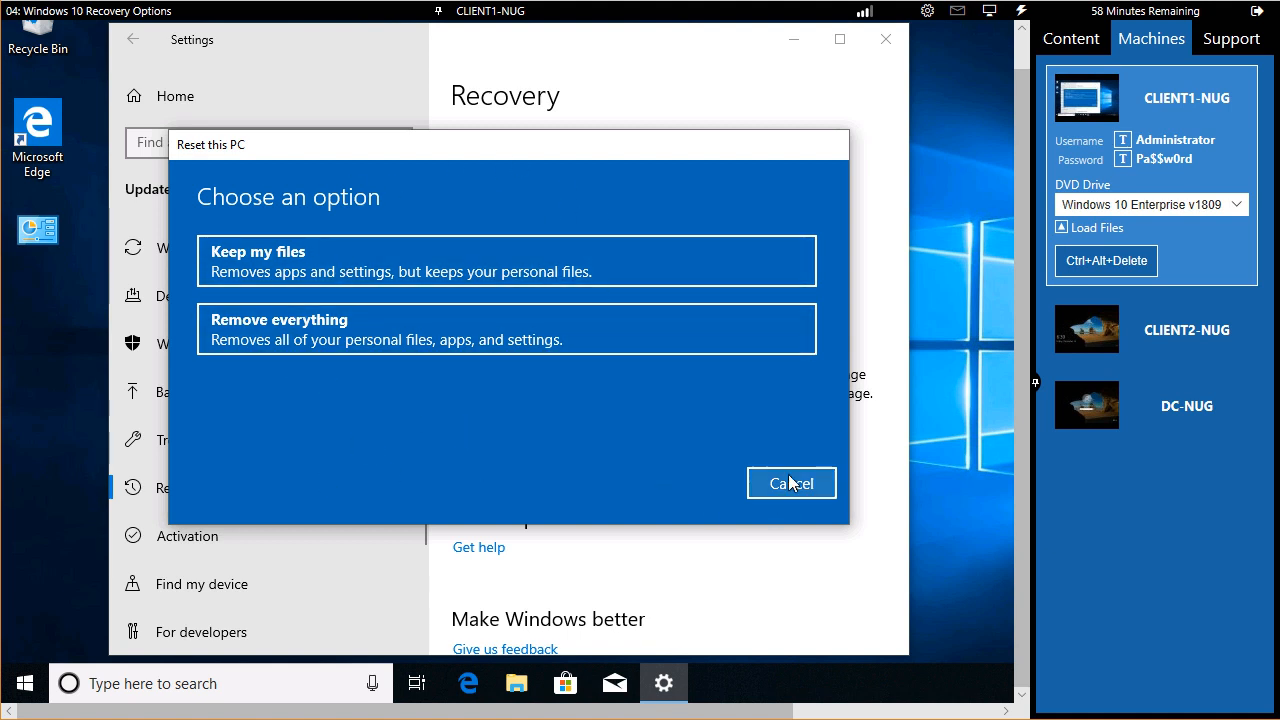
pyautogui.click(790, 482)
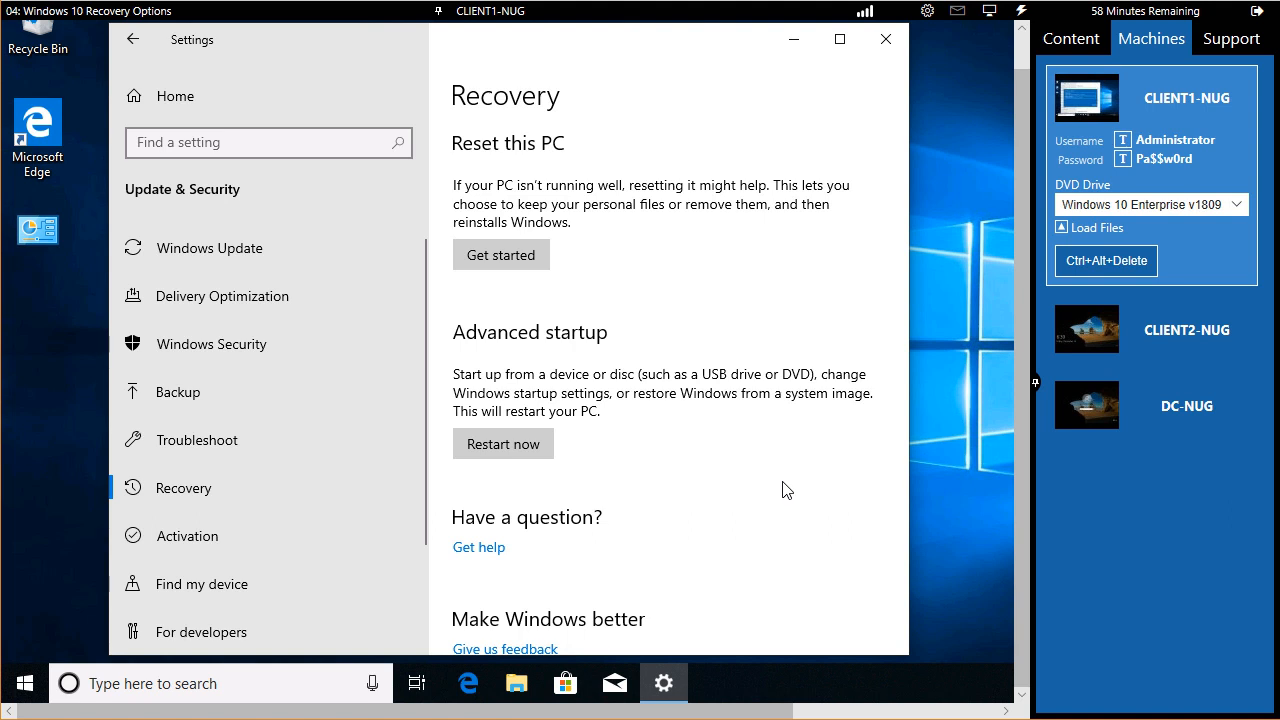
# - Restart the PC now into Advanced startup from the Recovery page
pyautogui.scroll(-3)
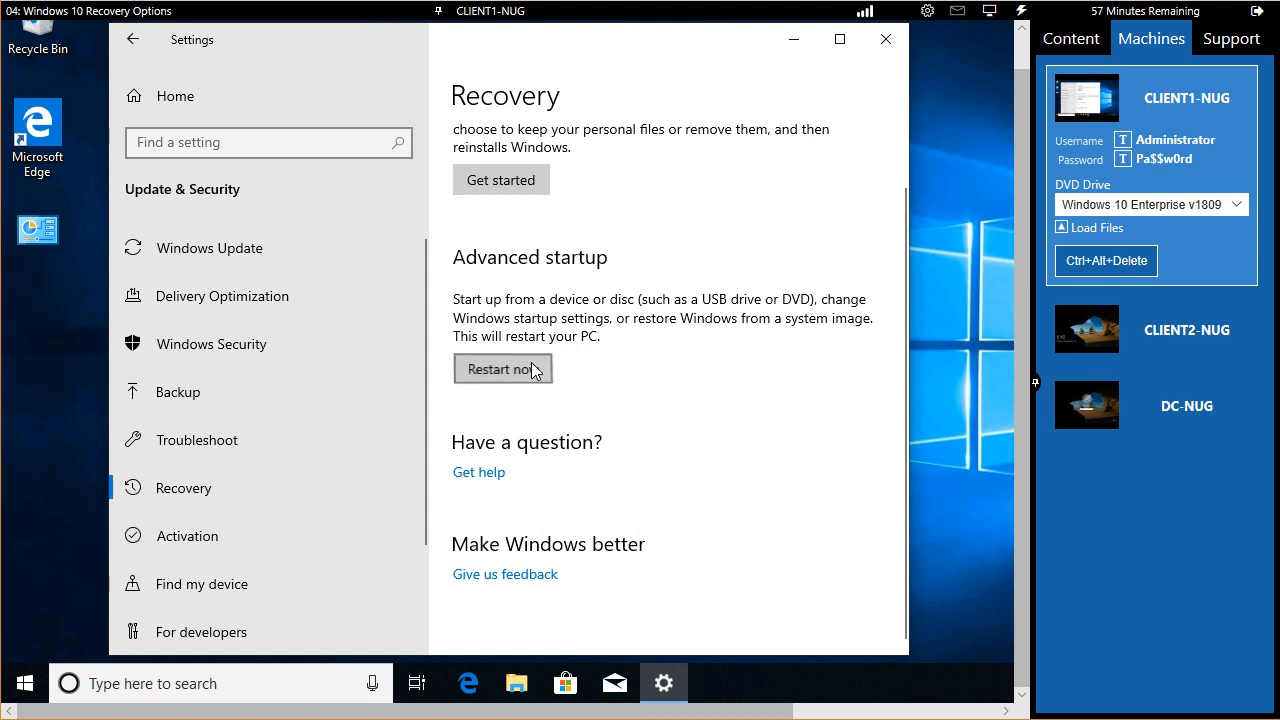
pyautogui.click(504, 368)
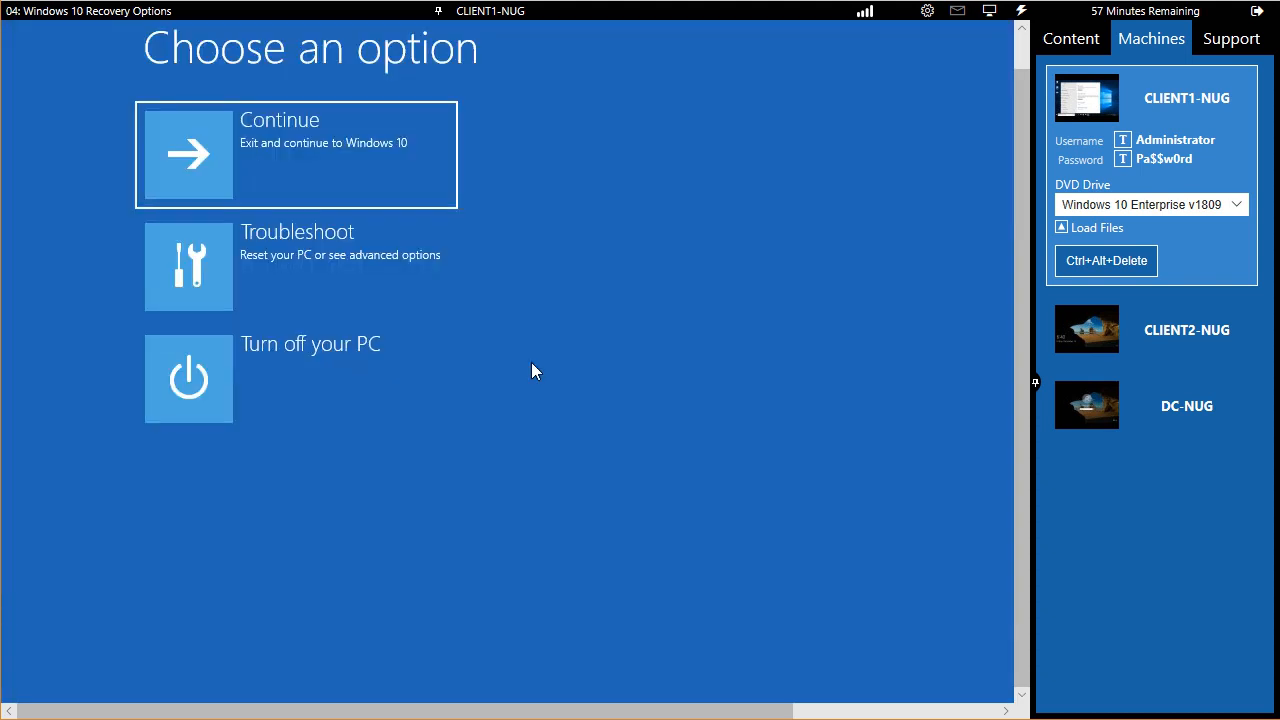
pyautogui.moveTo(300, 140)
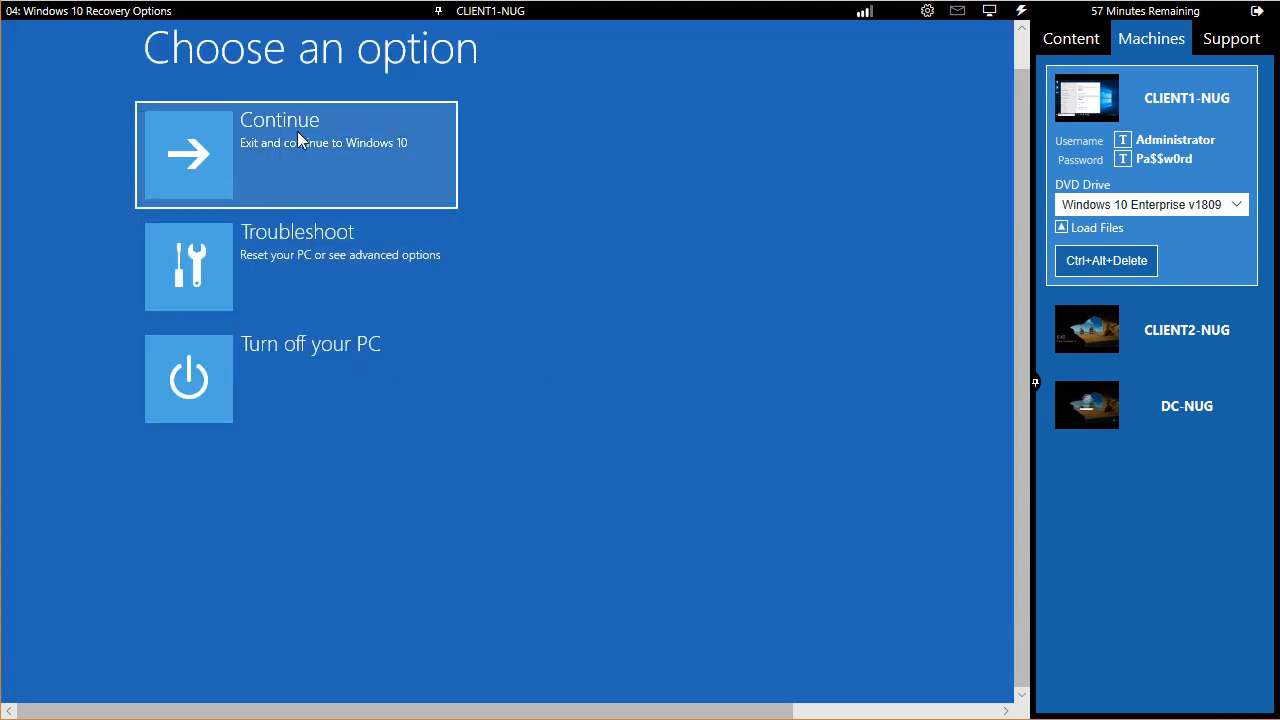
pyautogui.moveTo(270, 290)
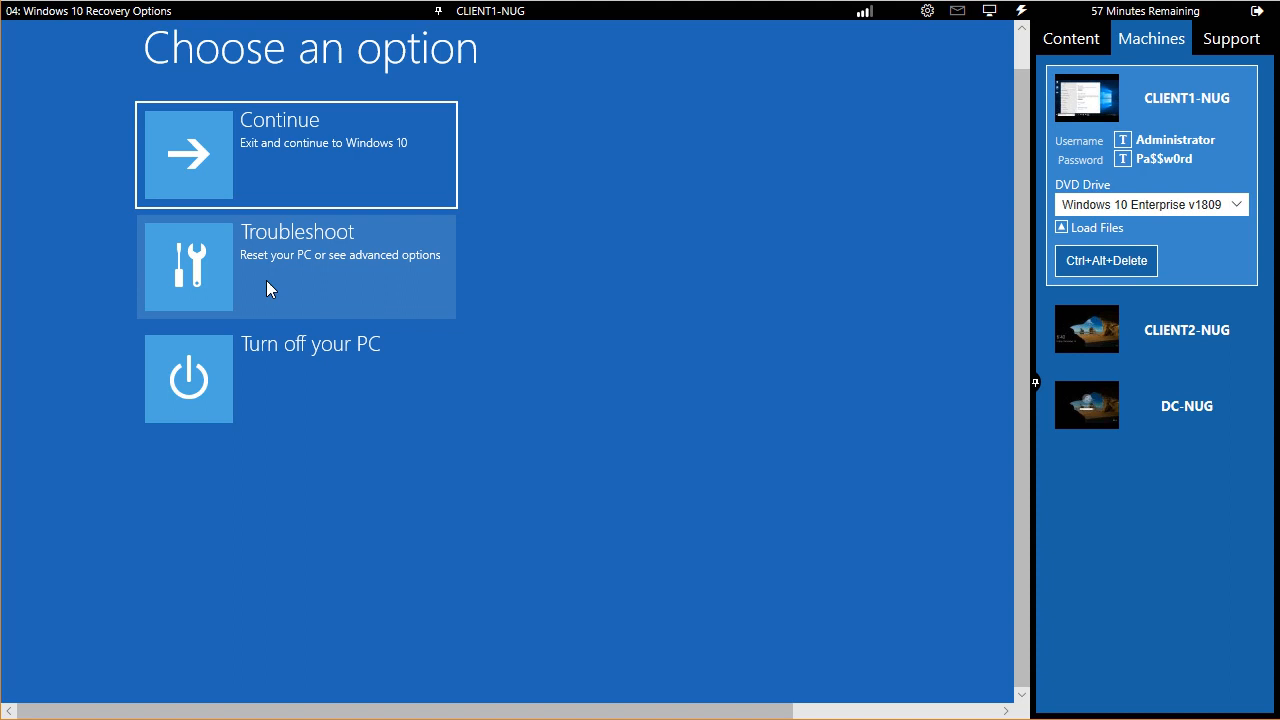
# - Choose Troubleshoot on the Choose an option screen
pyautogui.click(296, 266)
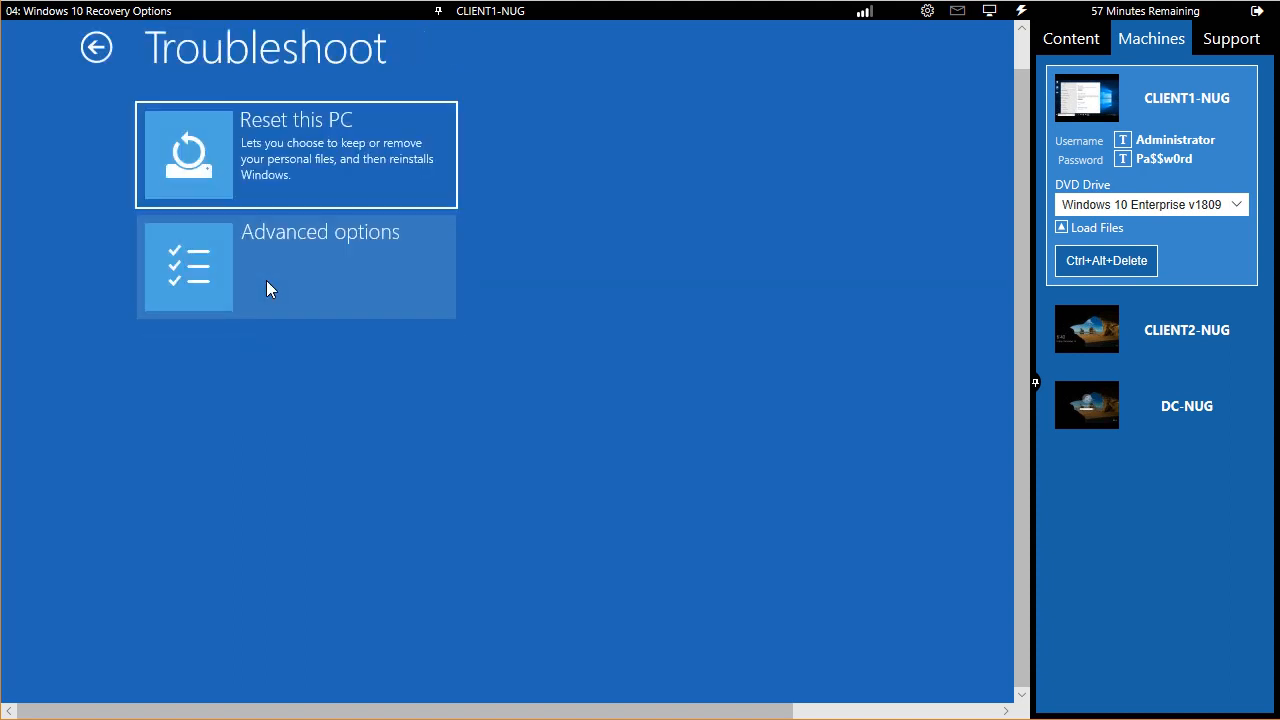
pyautogui.moveTo(276, 176)
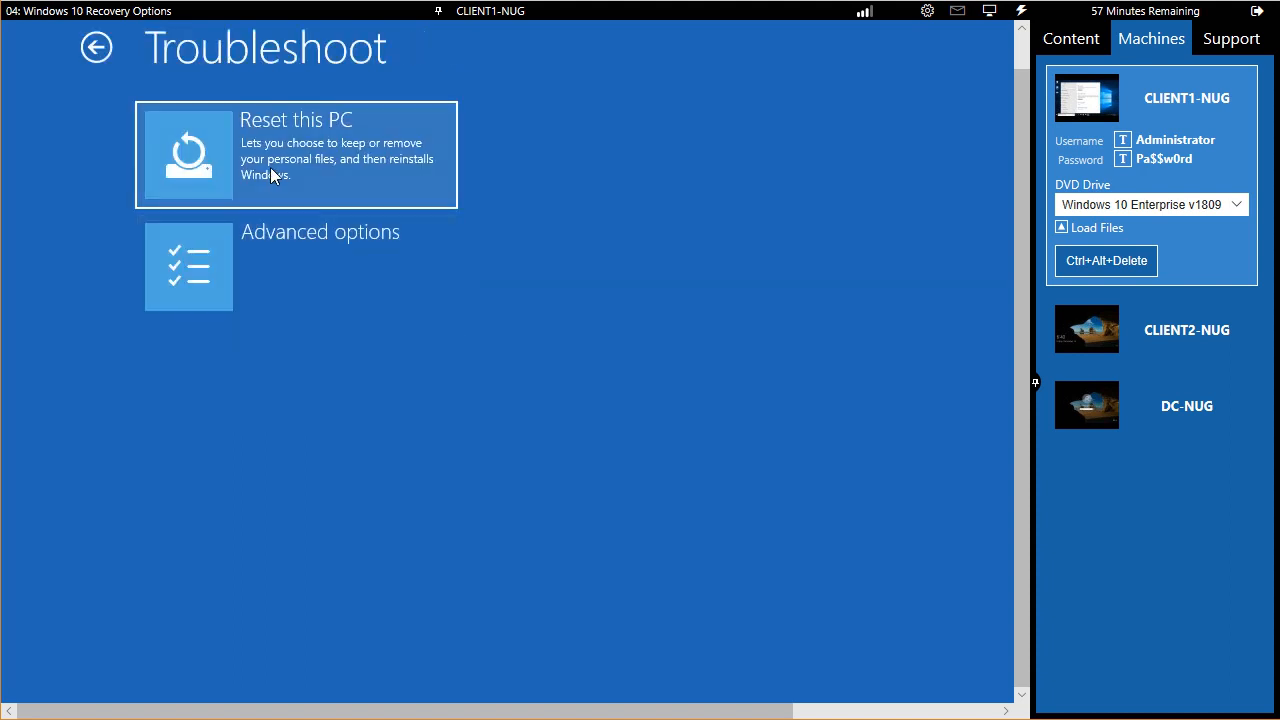
pyautogui.moveTo(256, 268)
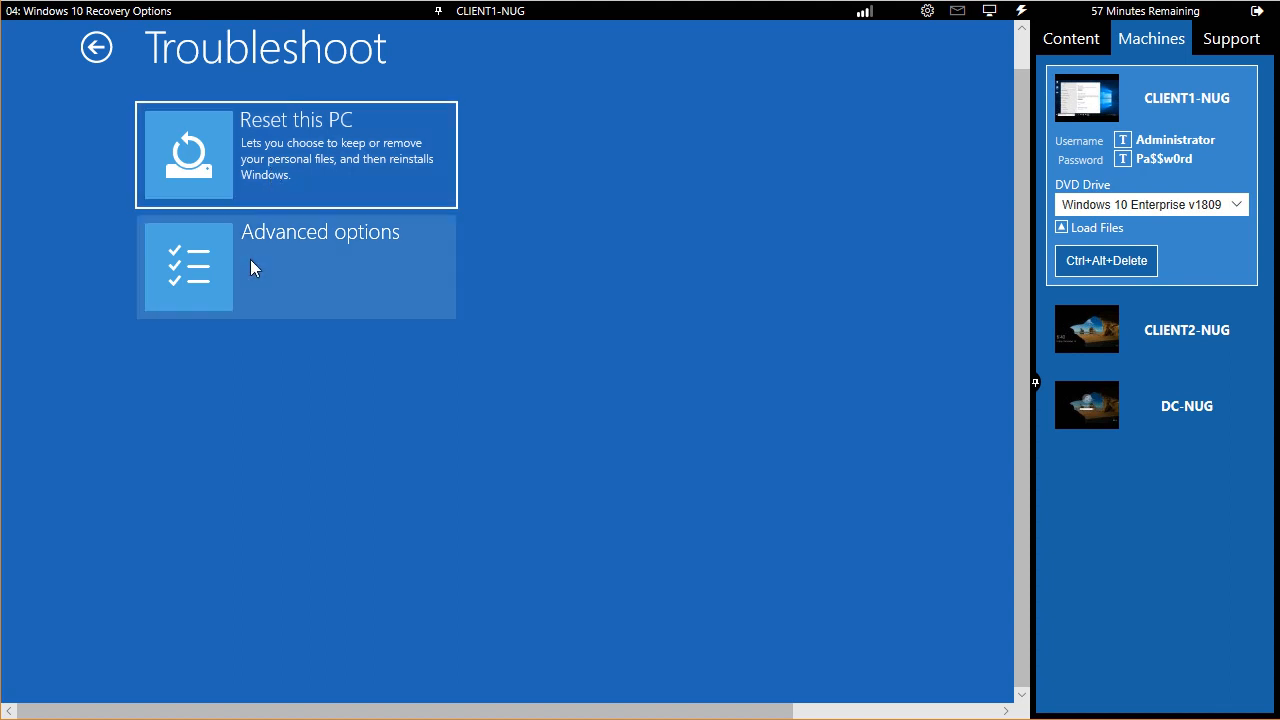
# - Choose Advanced options on the Troubleshoot screen
pyautogui.click(296, 266)
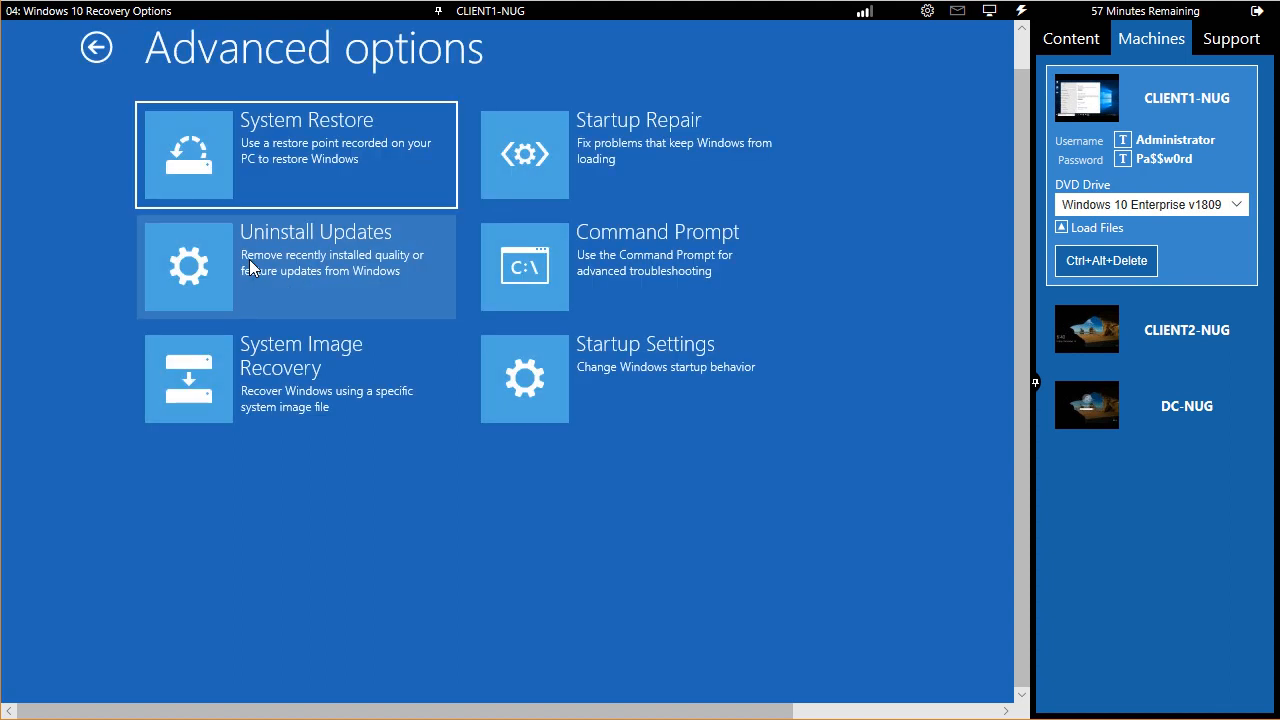
pyautogui.moveTo(364, 176)
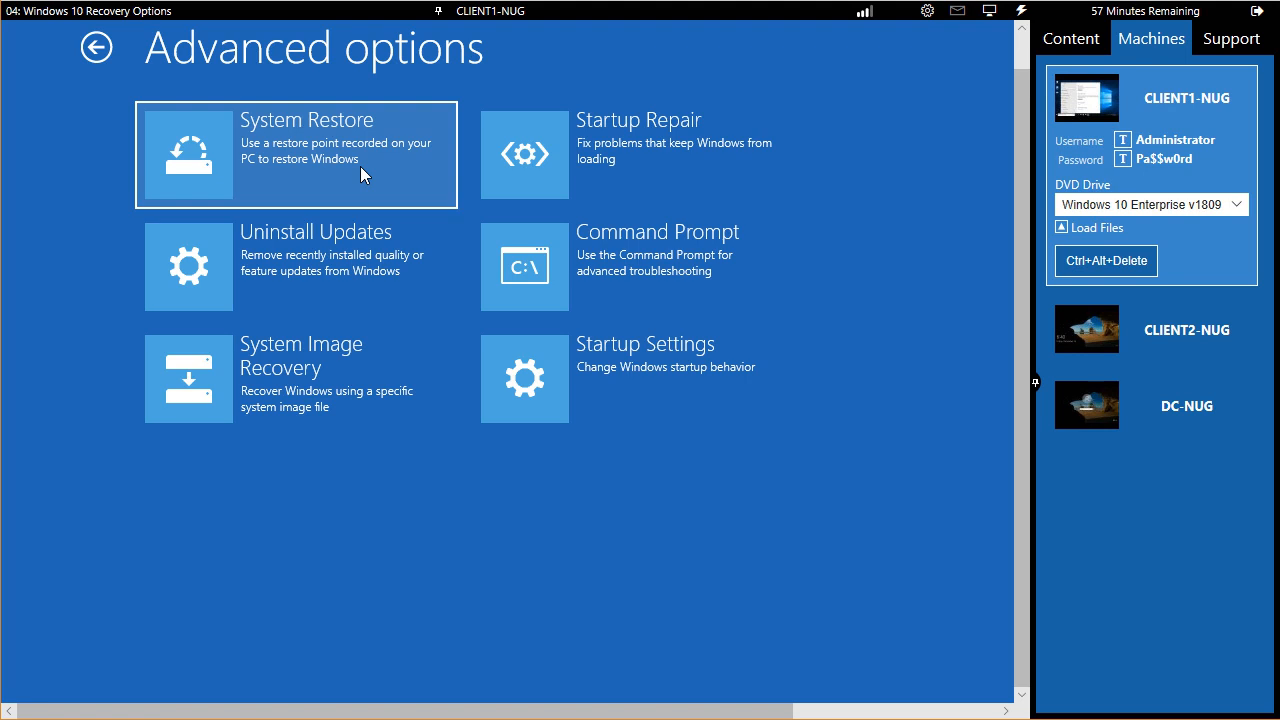
pyautogui.moveTo(352, 266)
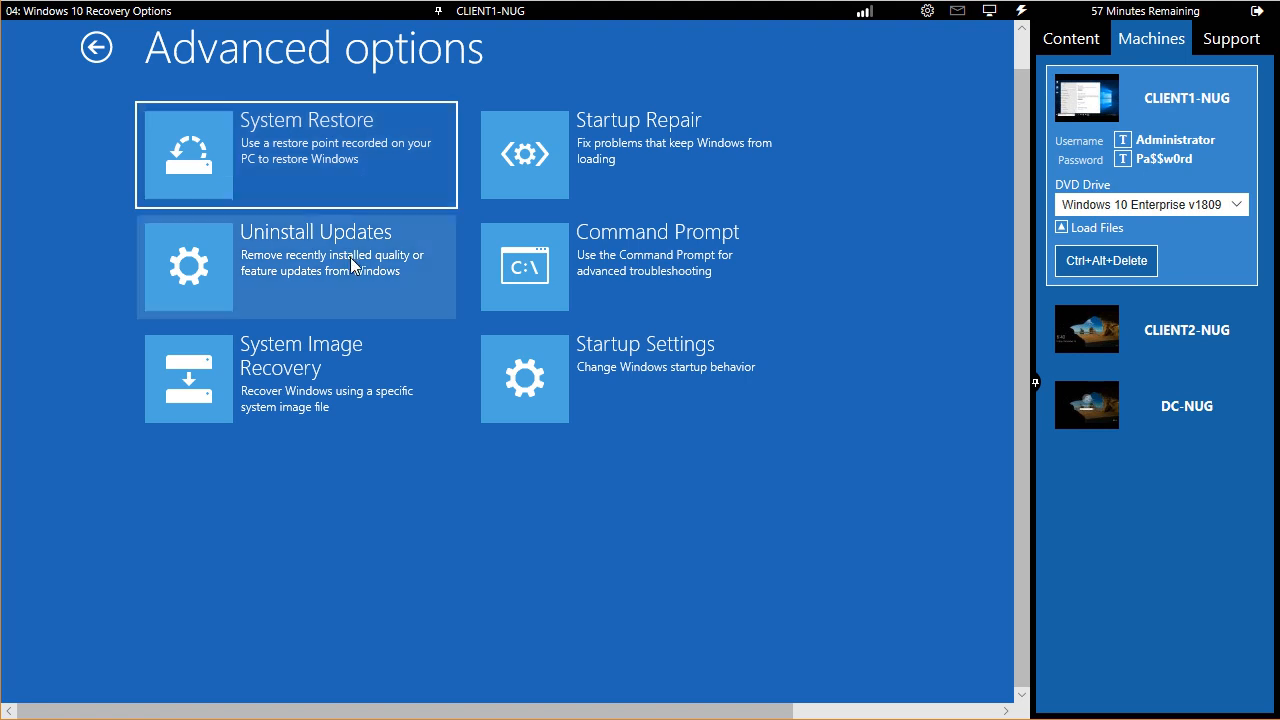
pyautogui.moveTo(310, 396)
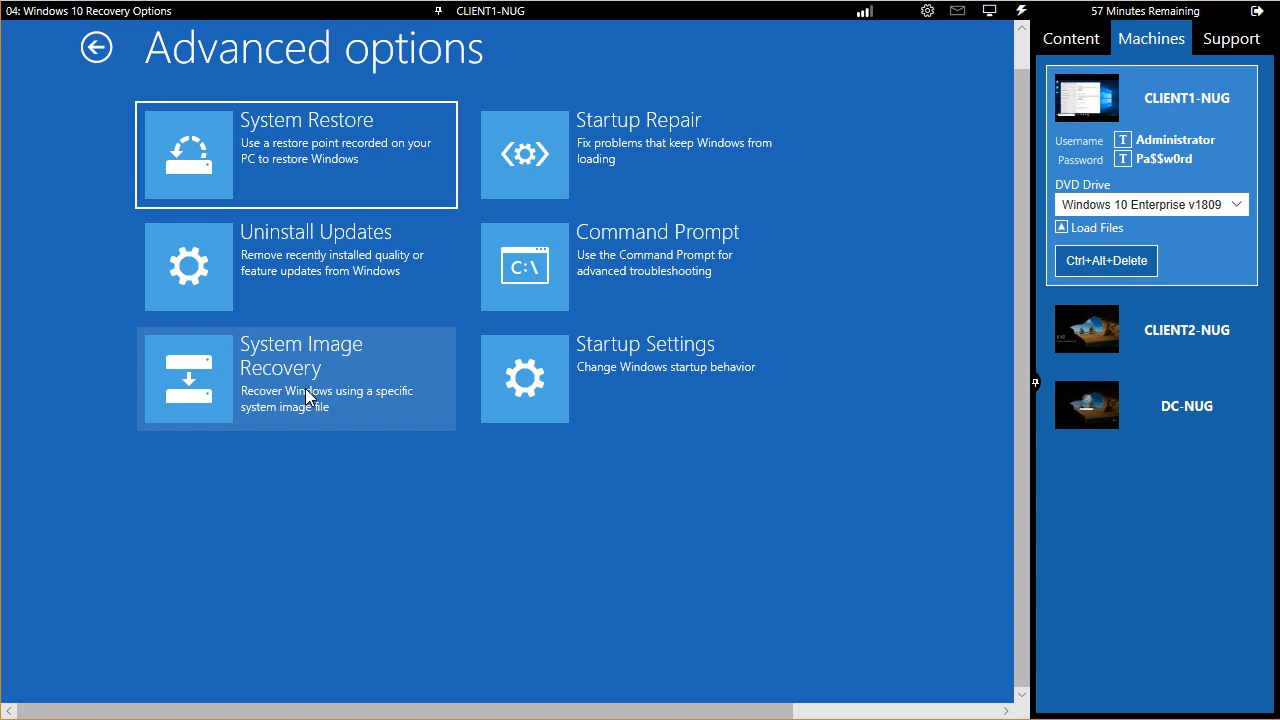
pyautogui.moveTo(740, 200)
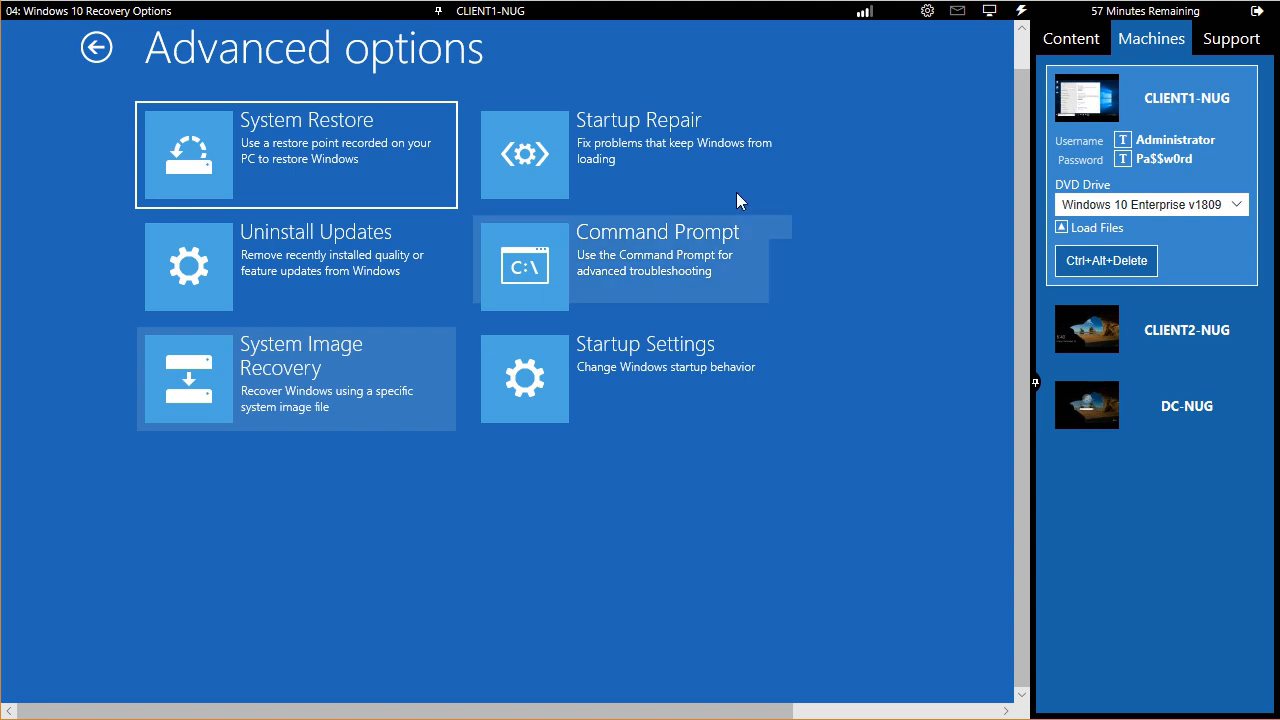
pyautogui.moveTo(658, 388)
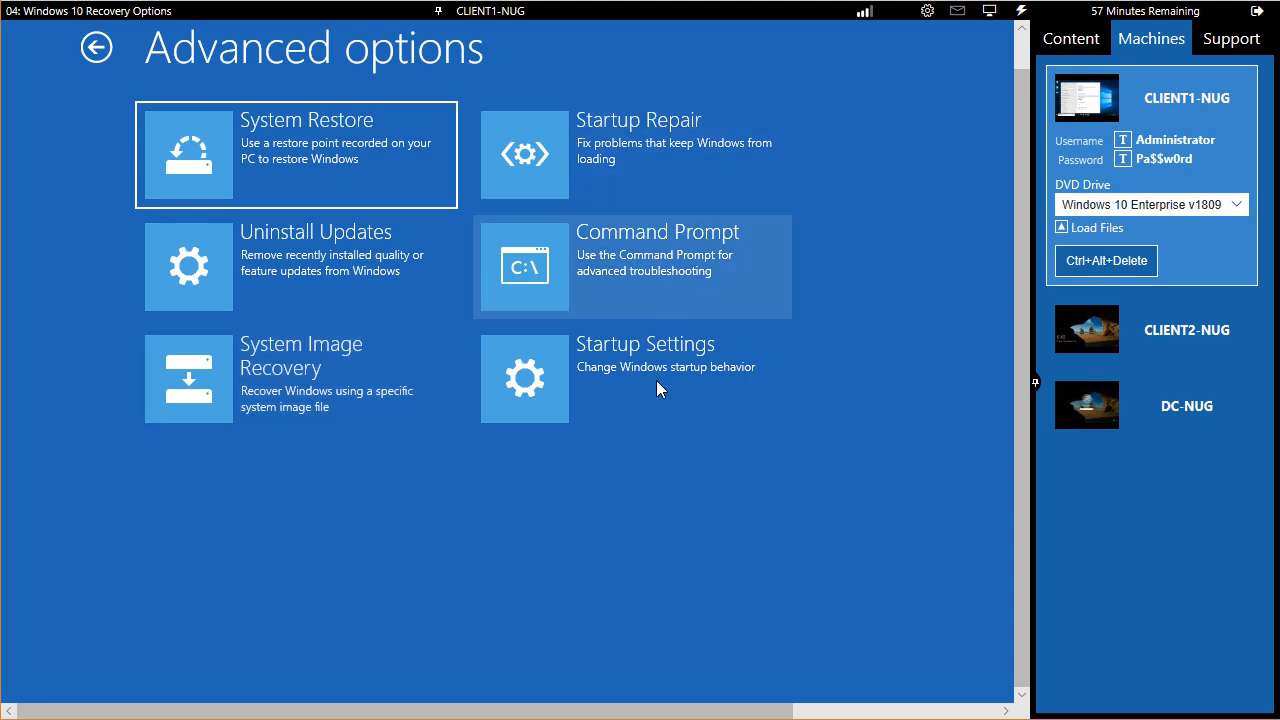
pyautogui.moveTo(652, 352)
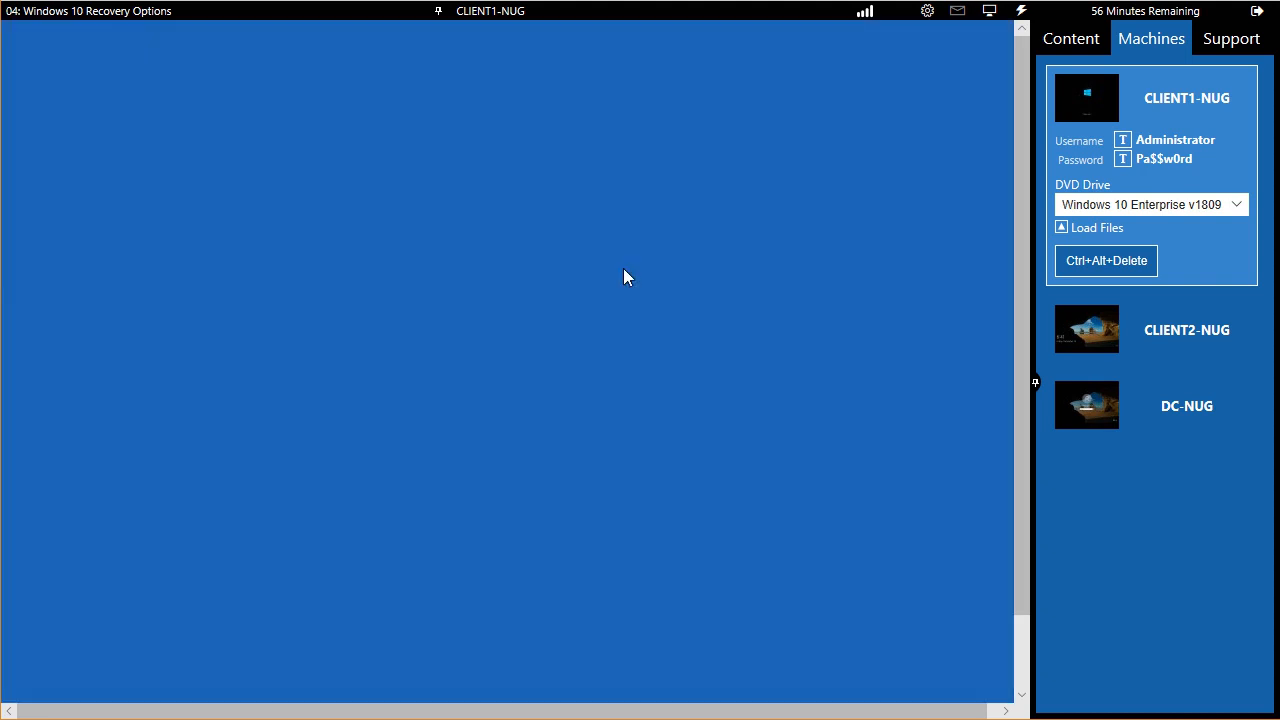
pyautogui.moveTo(588, 324)
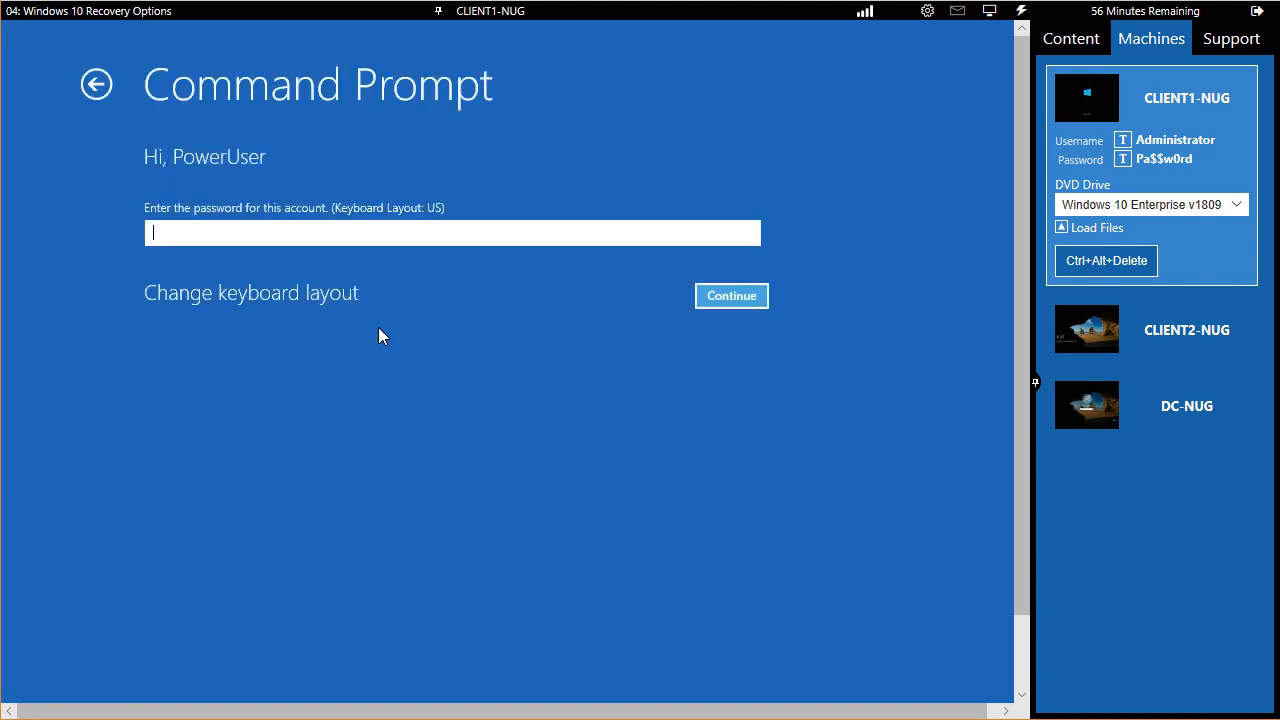
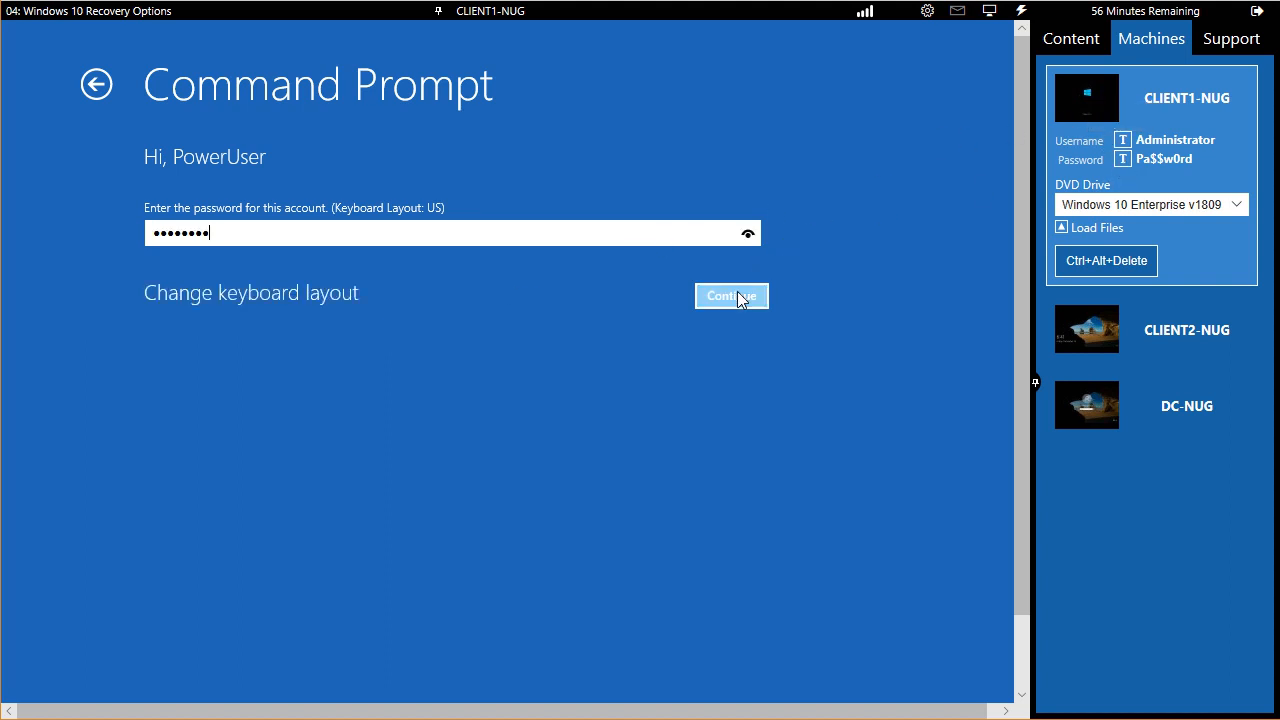
pyautogui.click(732, 296)
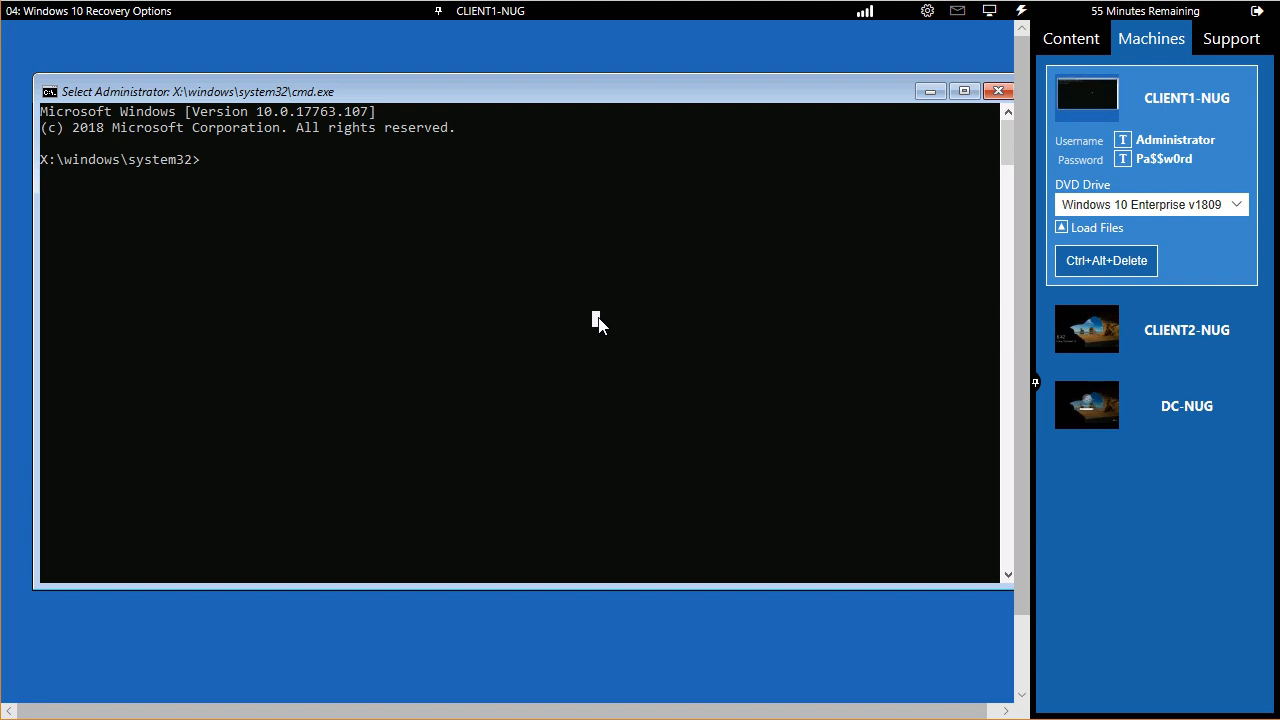
# - View the SFC help with sfc /s, then enter sfc /scannow at the prompt
pyautogui.write('sfc')
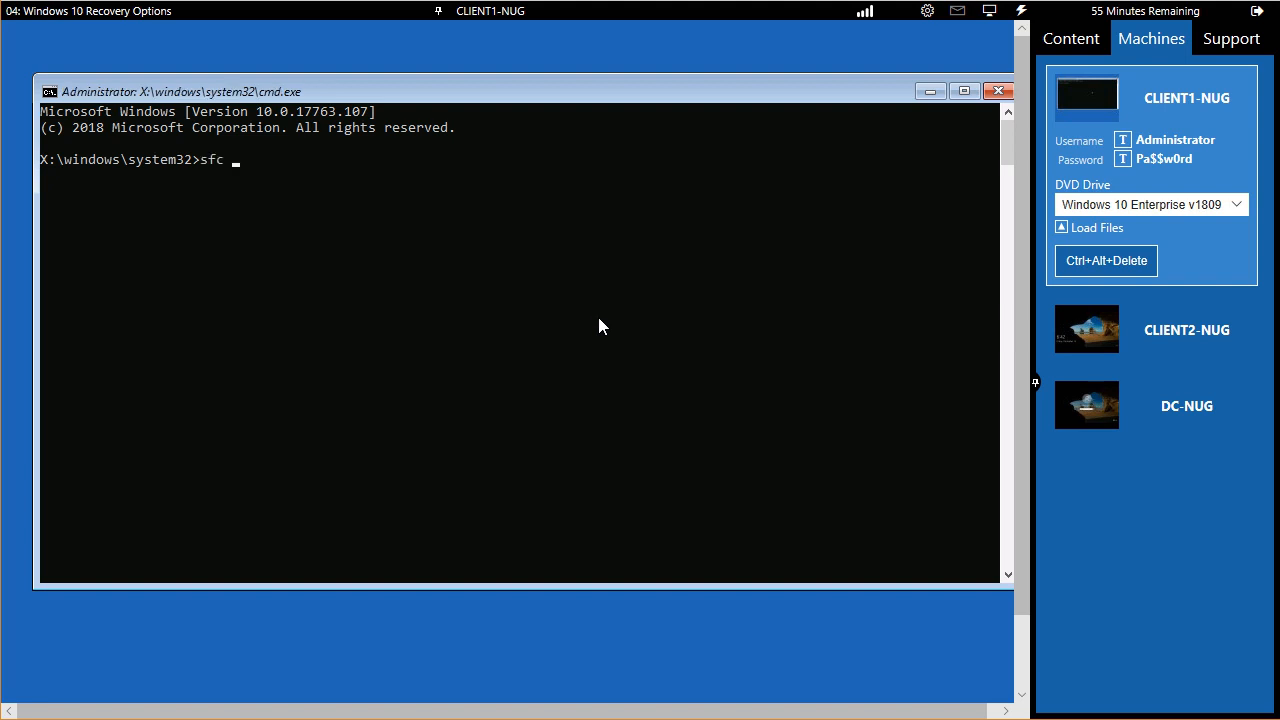
pyautogui.write('/s')
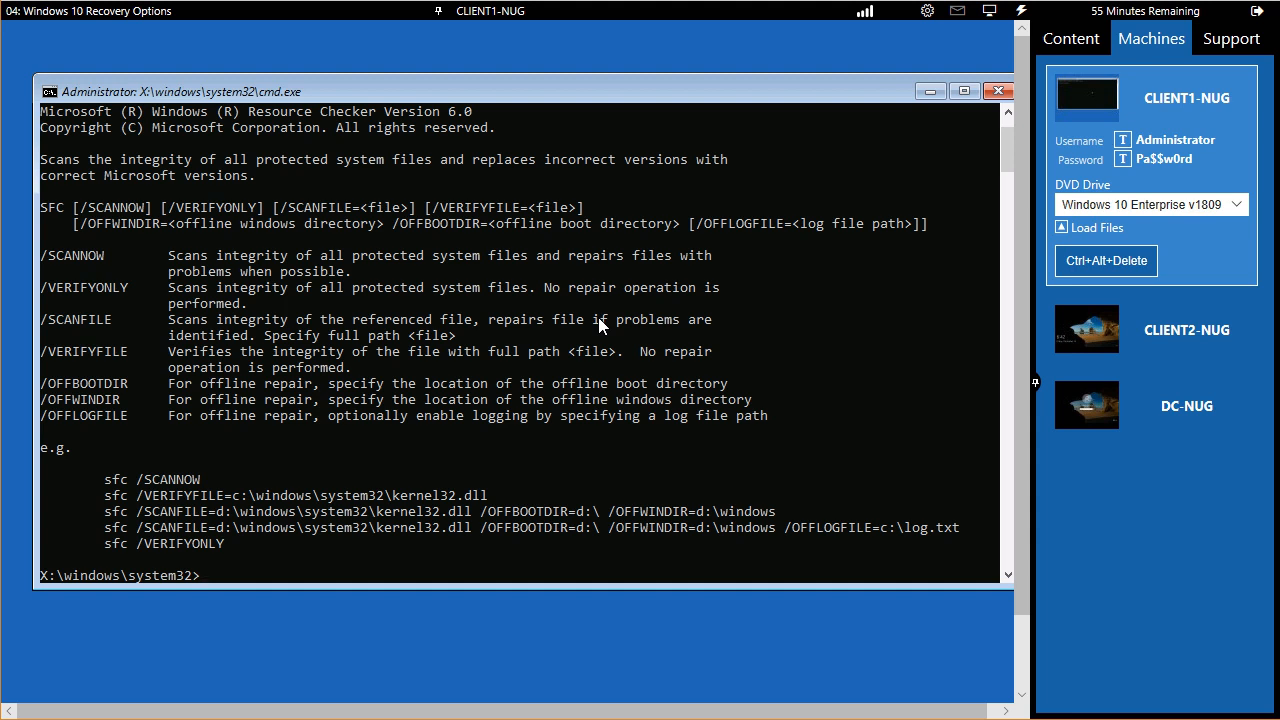
pyautogui.moveTo(290, 306)
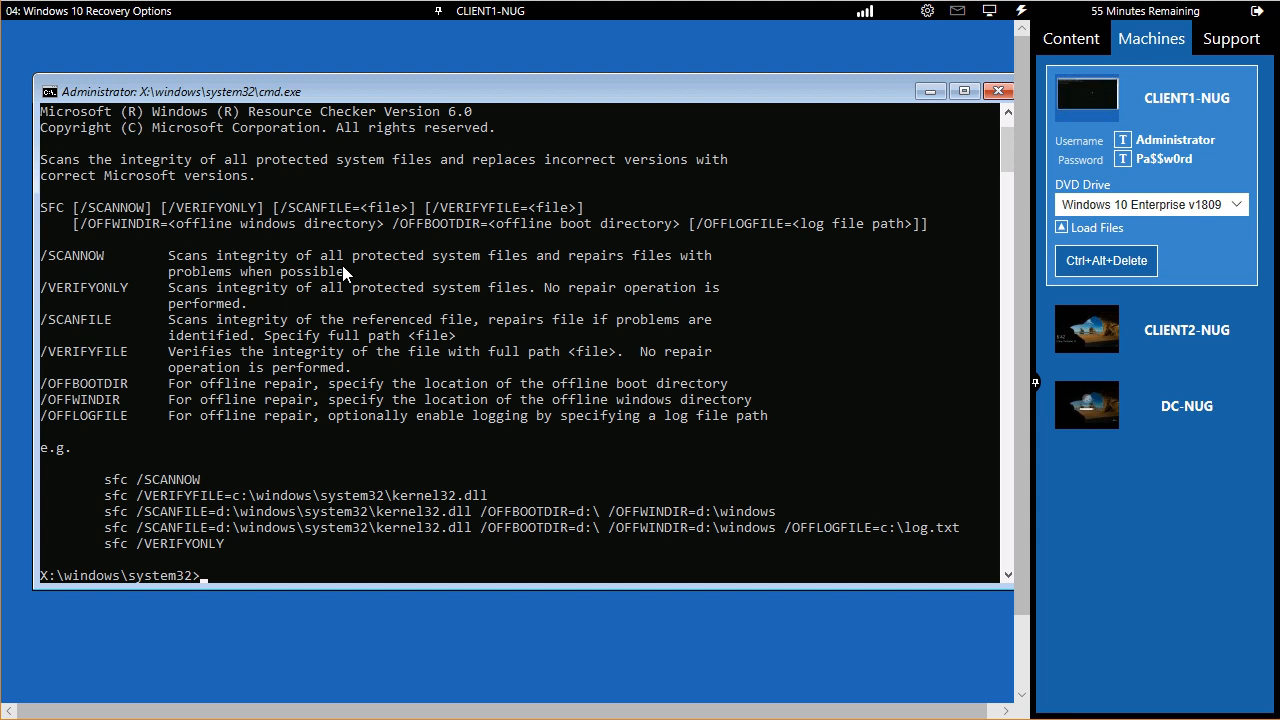
pyautogui.write('sfc')
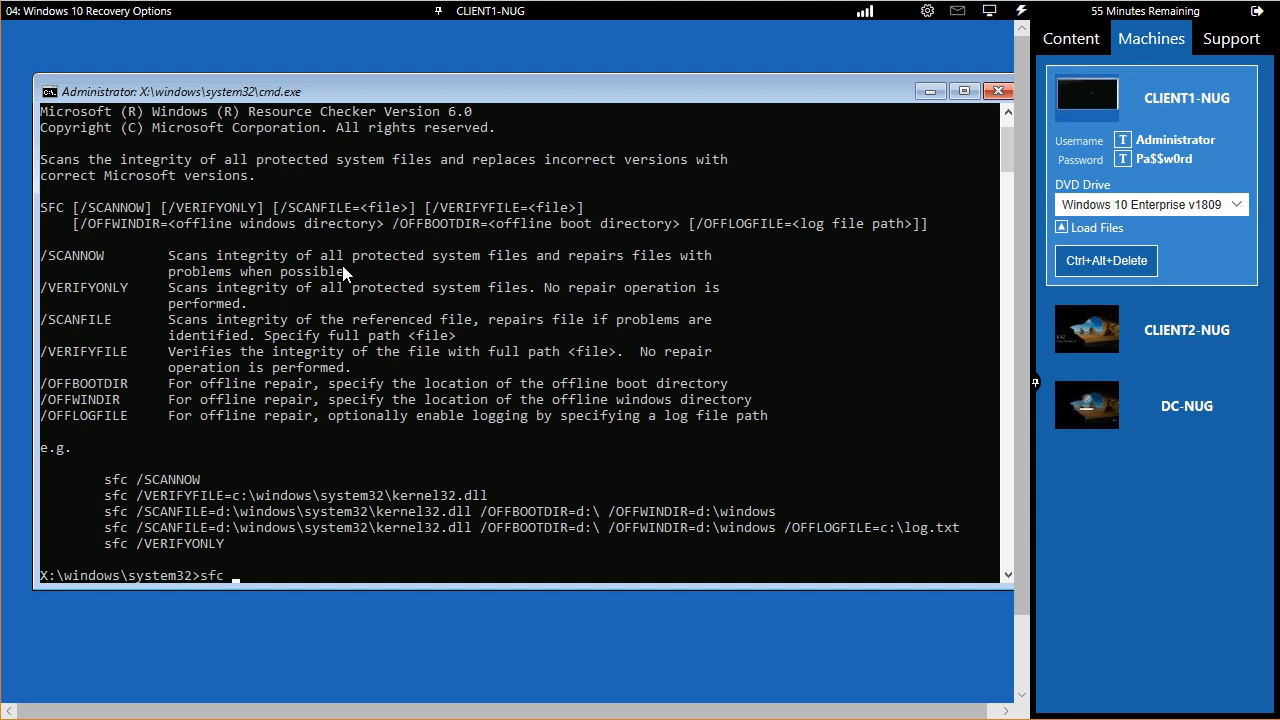
pyautogui.write('/scan')
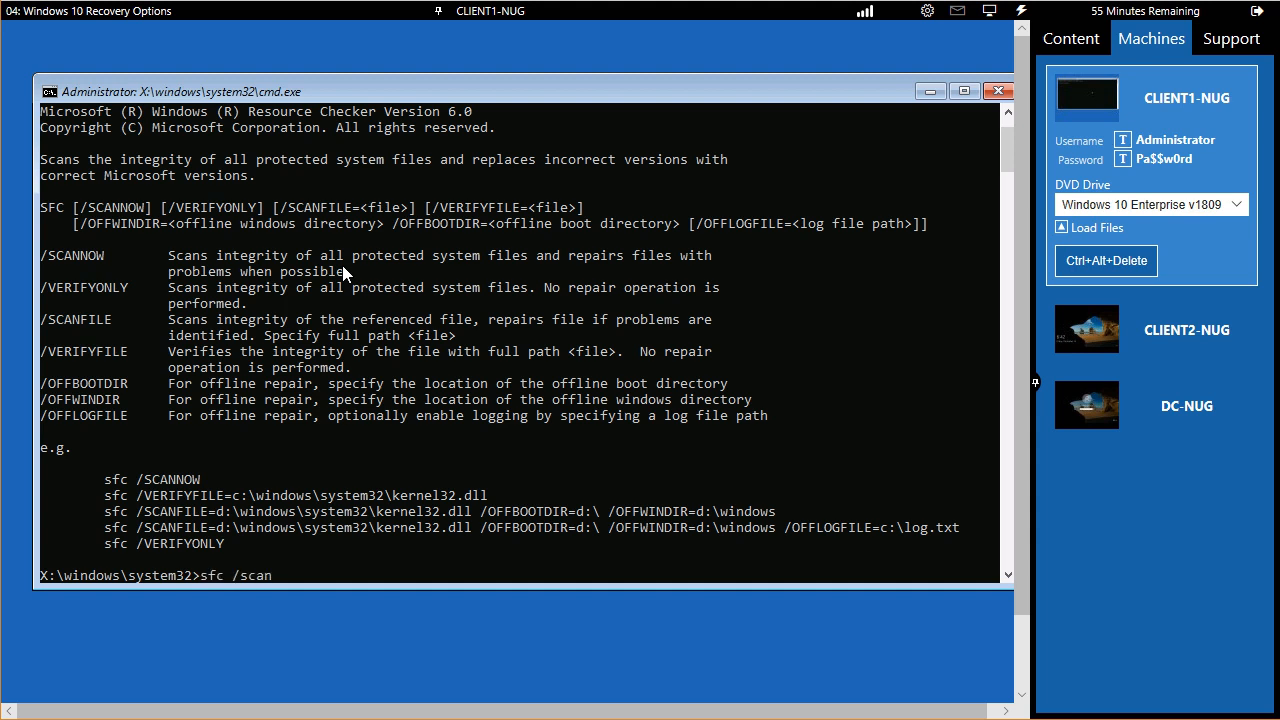
pyautogui.write('now')
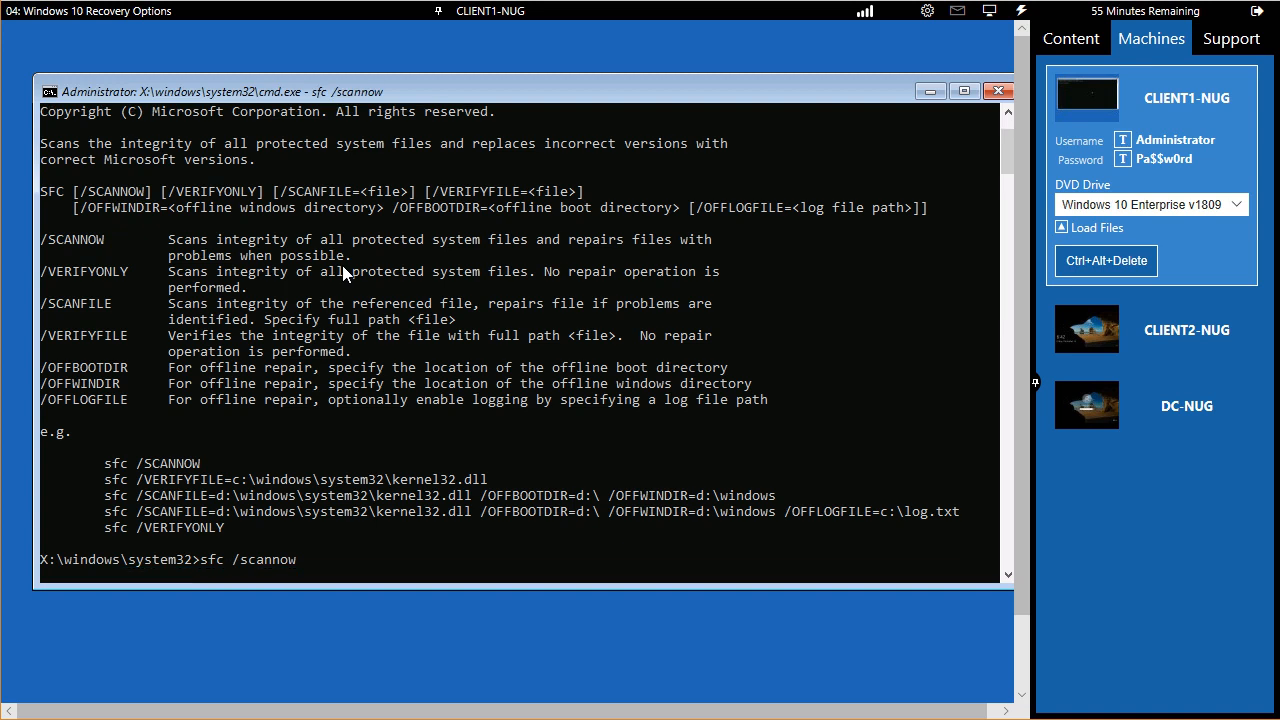
# - Run sfc /scannow and let system file verification progress to 34%
pyautogui.press('Return')
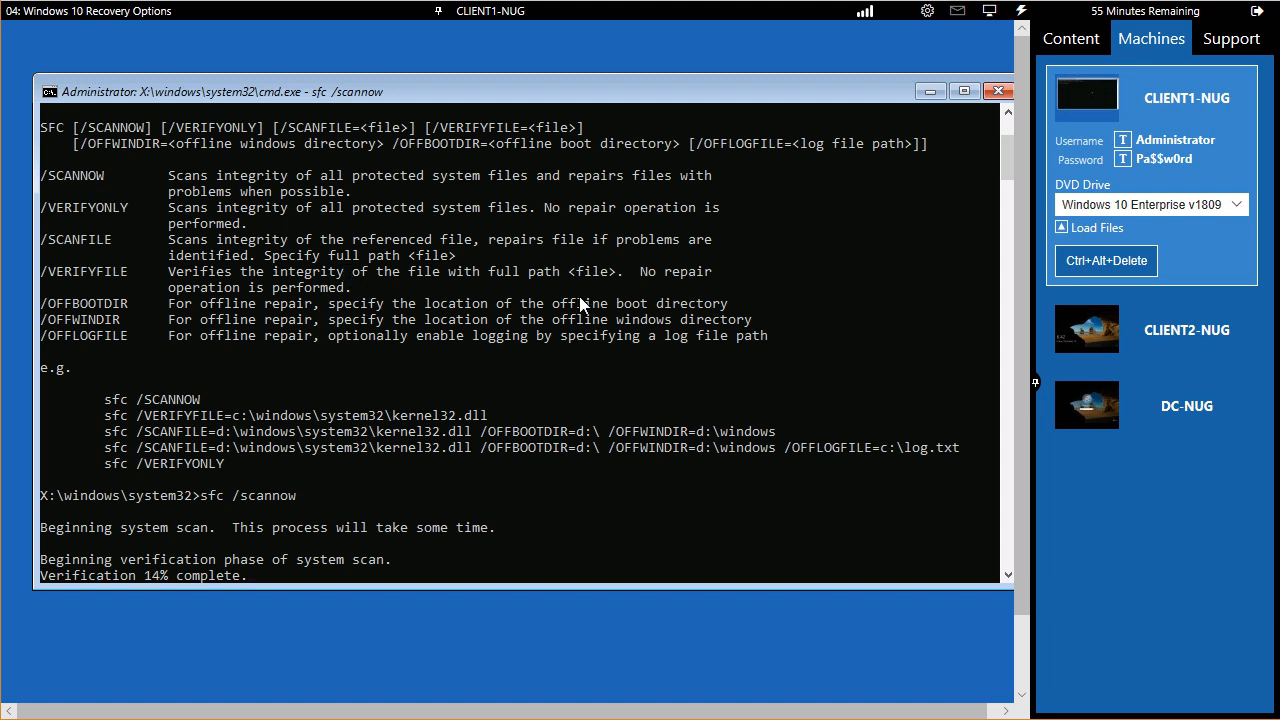
pyautogui.click(1258, 12)
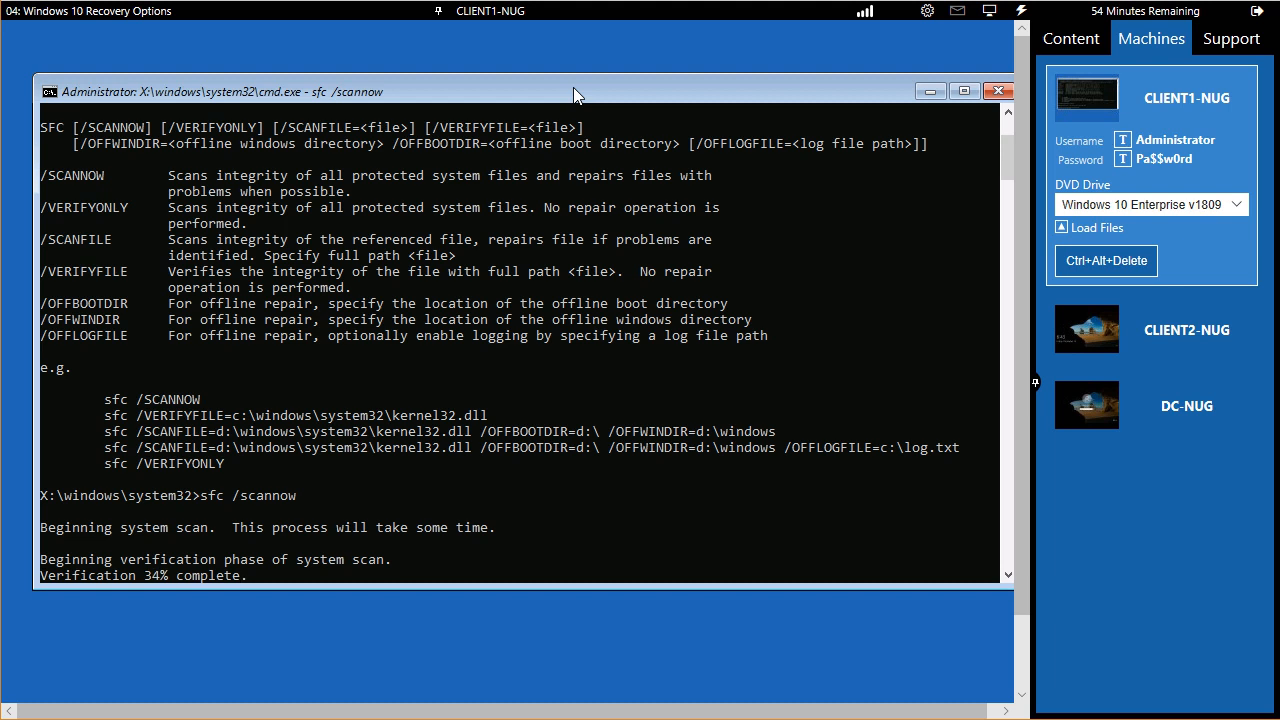
pyautogui.moveTo(1128, 72)
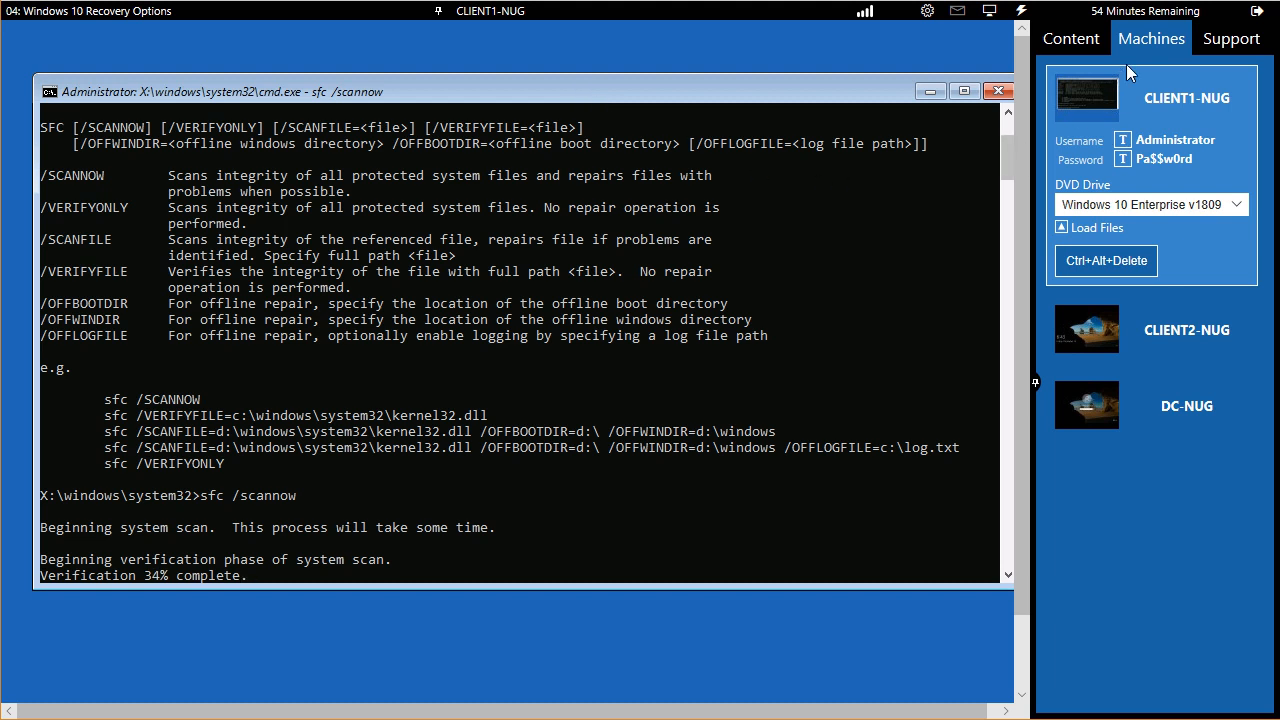